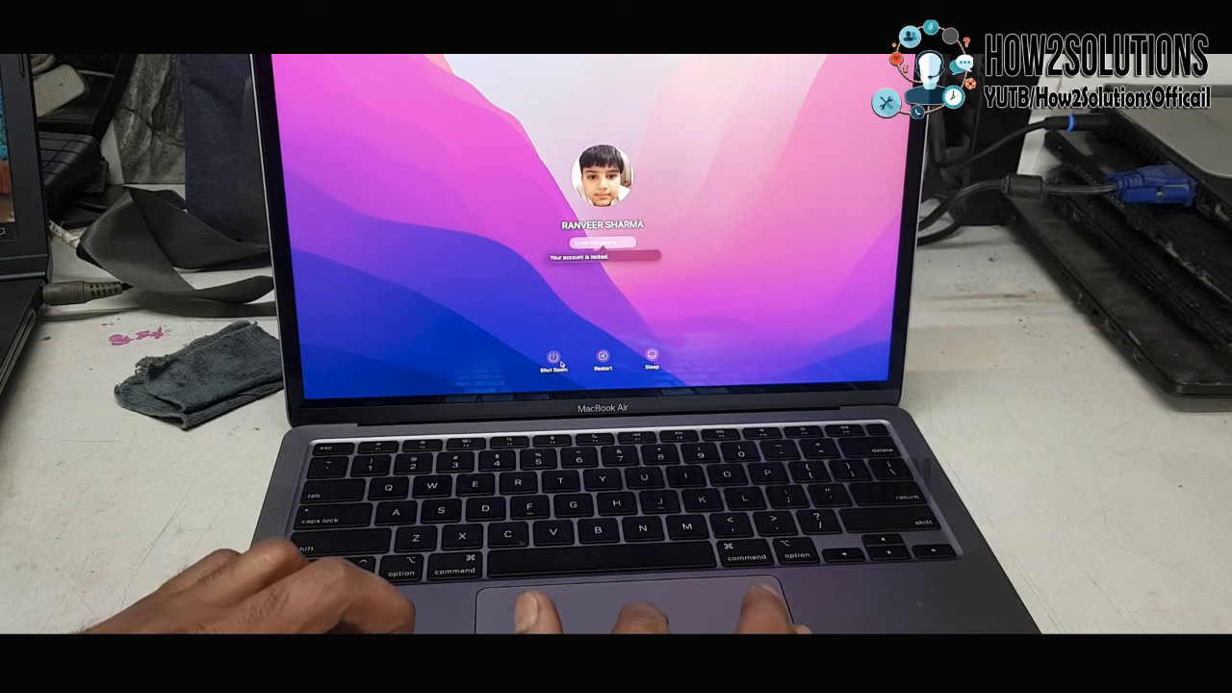
Shut down the locked MacBook Air from the login screen and power it back into startup options.
{"action": "left_click", "coordinate": [550, 358]}
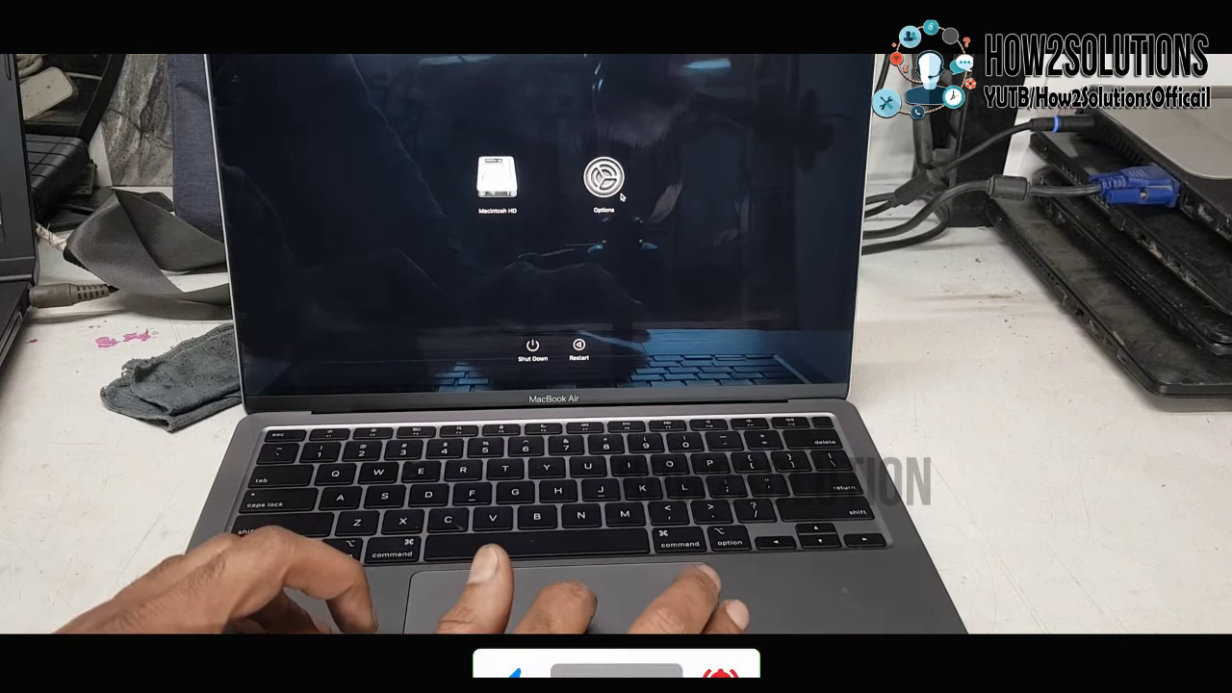
Boot from startup Options into macOS Recovery and reach the Recovery Assistant menu.
{"action": "left_click", "coordinate": [603, 178]}
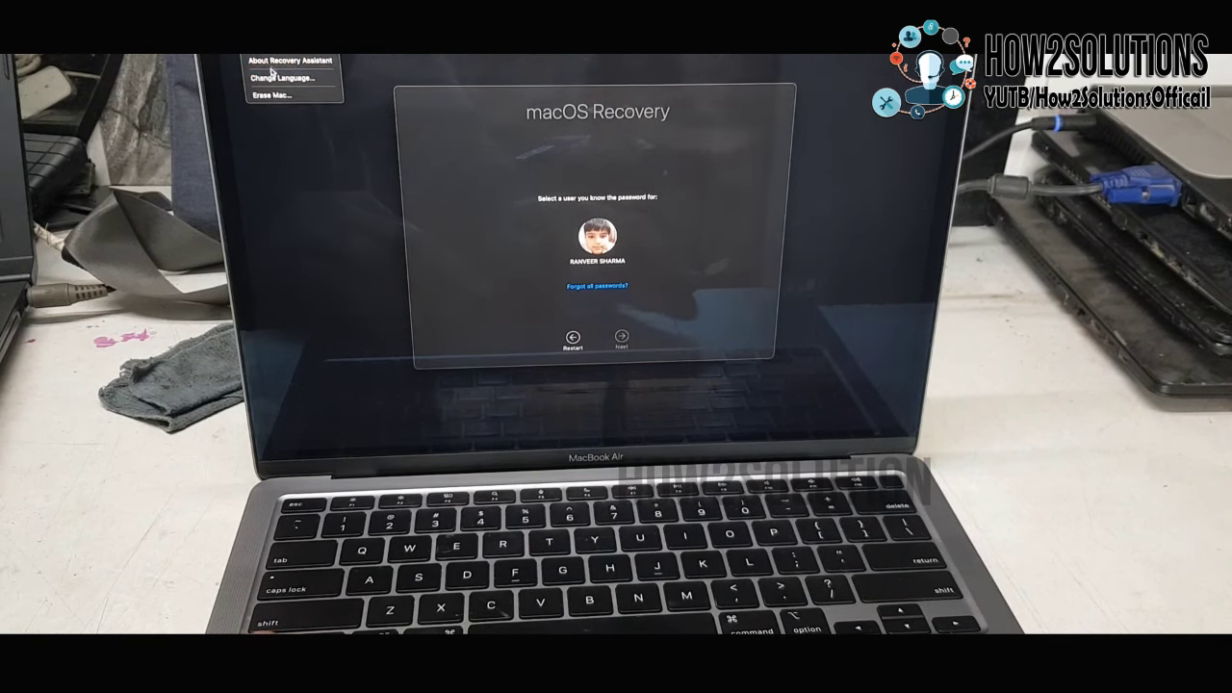
Choose Erase Mac from Recovery Assistant and confirm permanently erasing all data.
{"action": "left_click", "coordinate": [275, 95]}
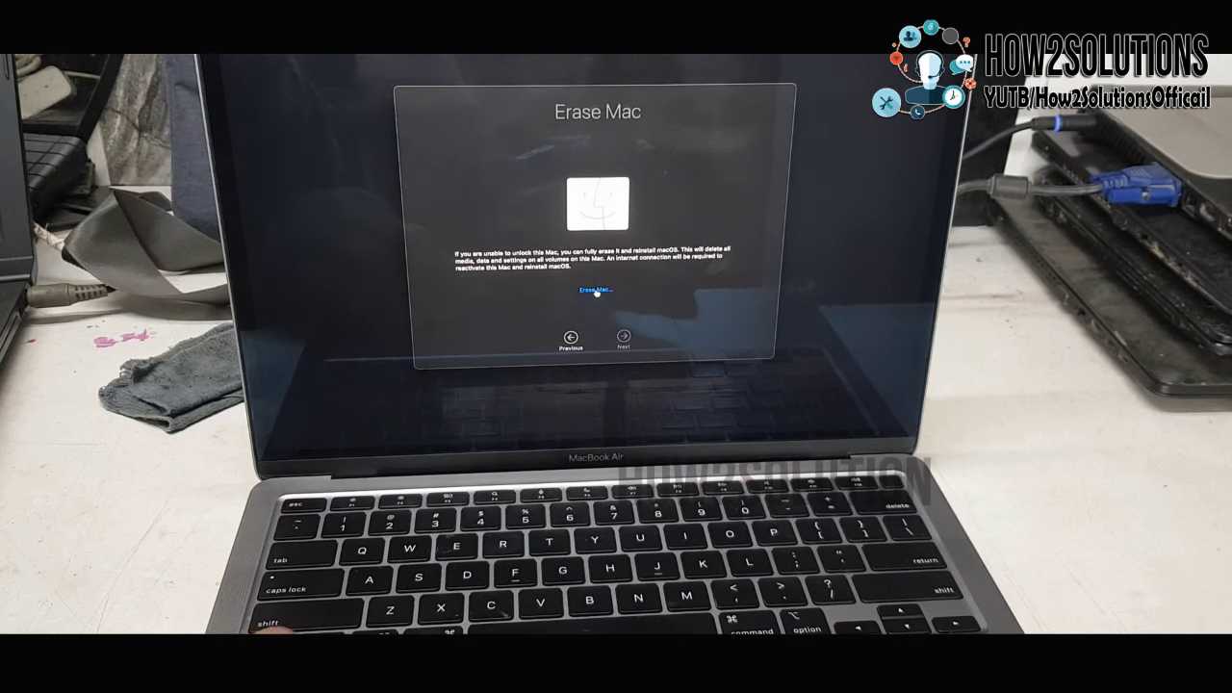
{"action": "left_click", "coordinate": [595, 291]}
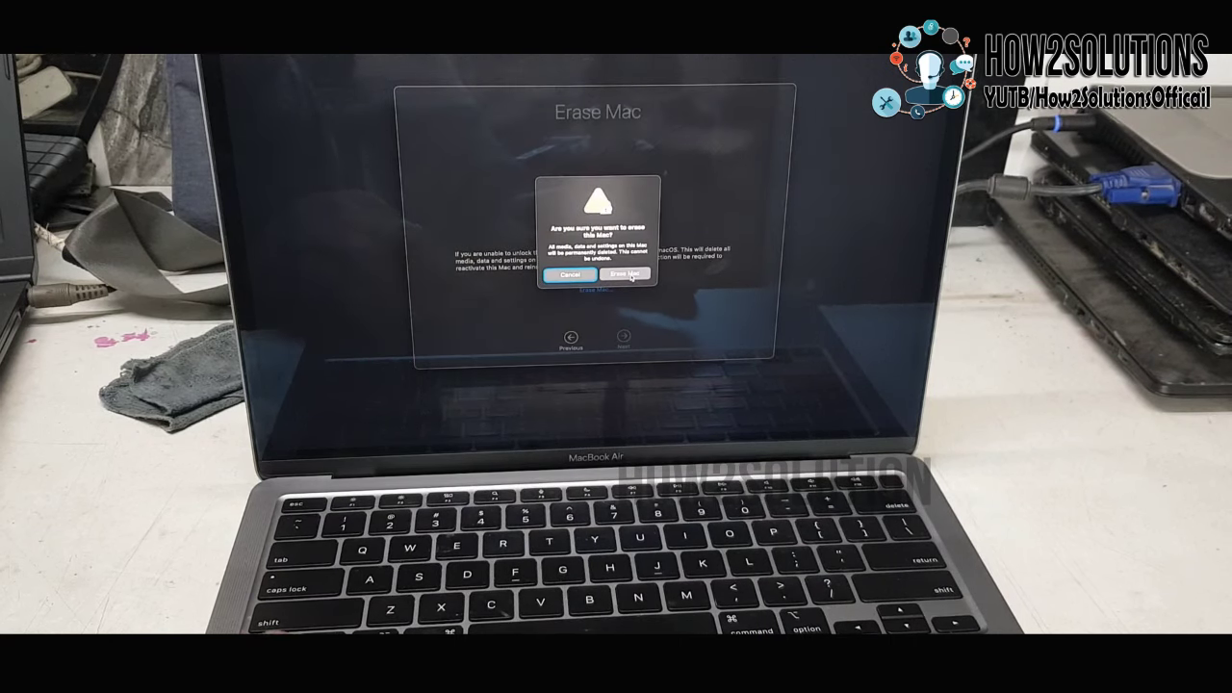
{"action": "left_click", "coordinate": [626, 276]}
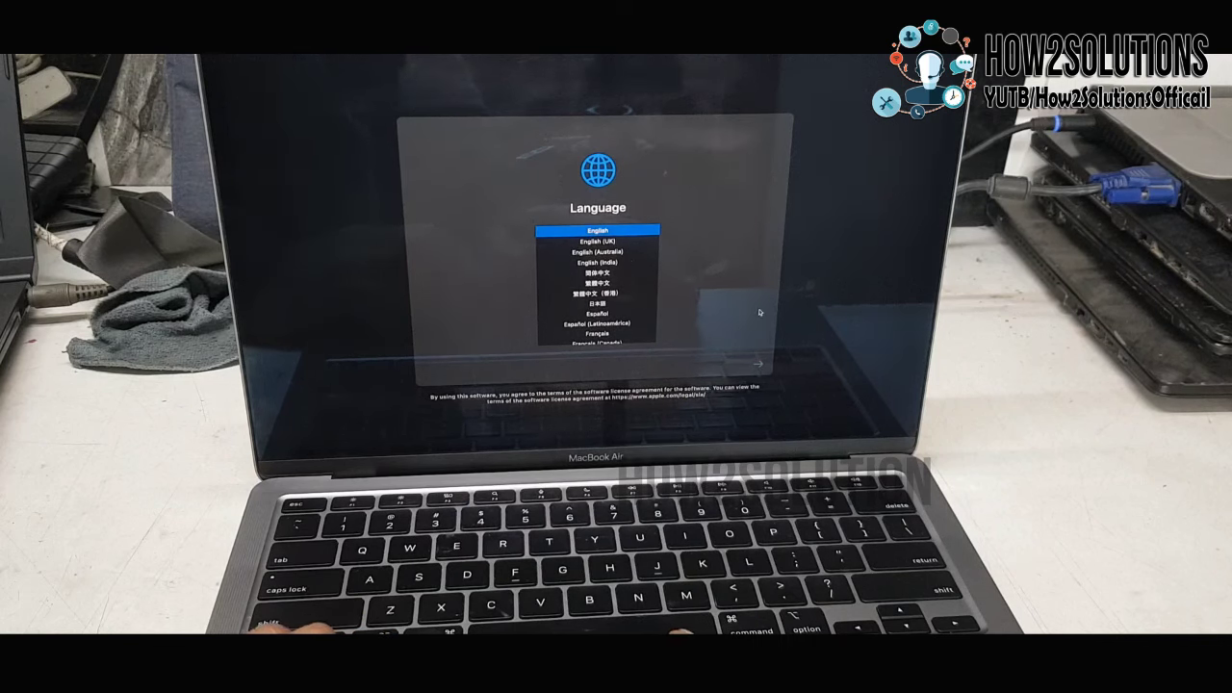
Keep English, join the Shop Wi-Fi network with its password, and exit to Recovery.
{"action": "left_click", "coordinate": [764, 363]}
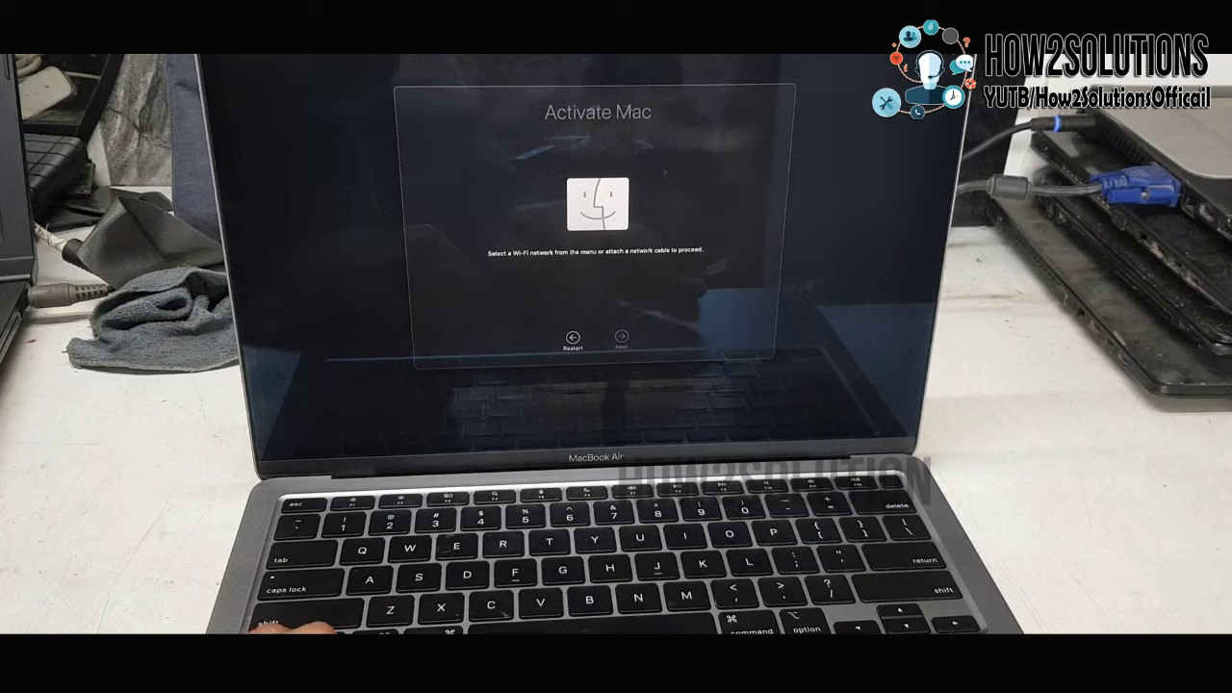
{"action": "left_click", "coordinate": [900, 67]}
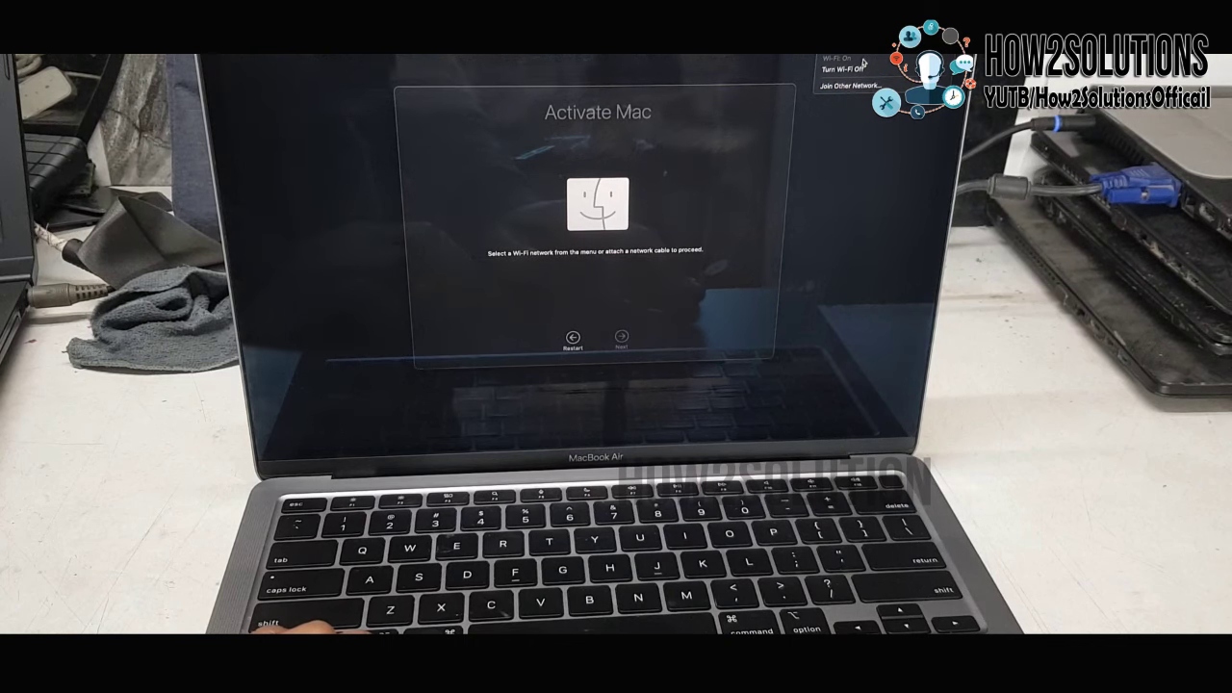
{"action": "left_click", "coordinate": [855, 60]}
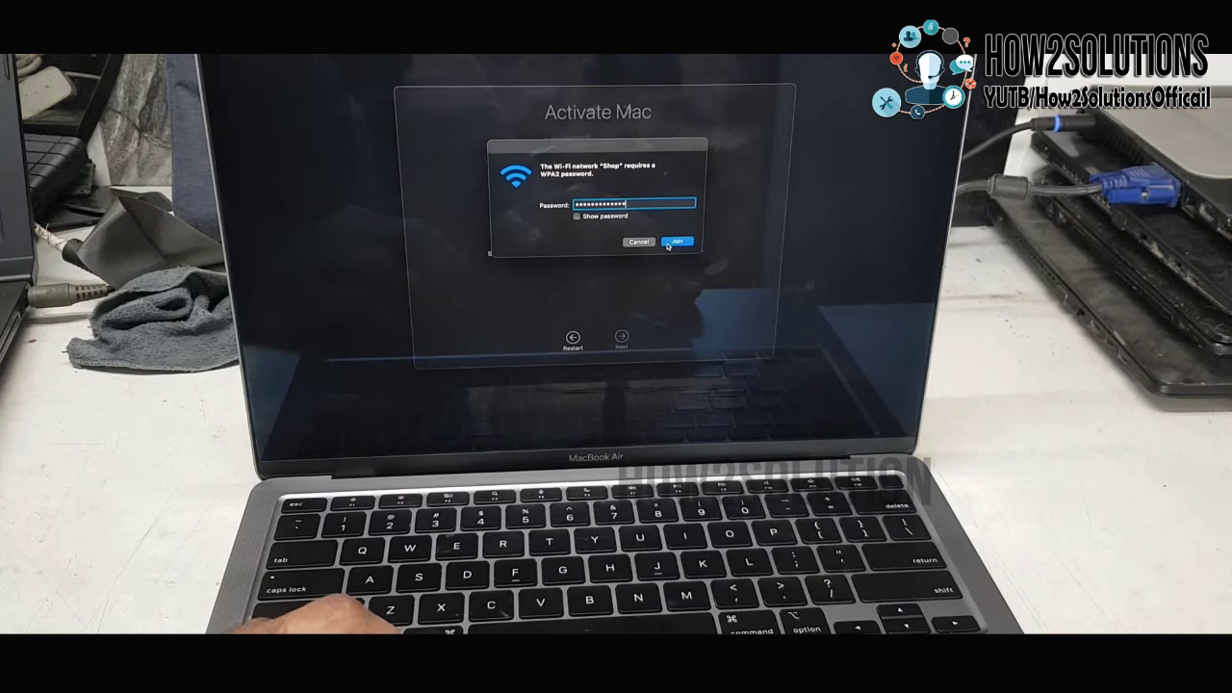
{"action": "left_click", "coordinate": [679, 241]}
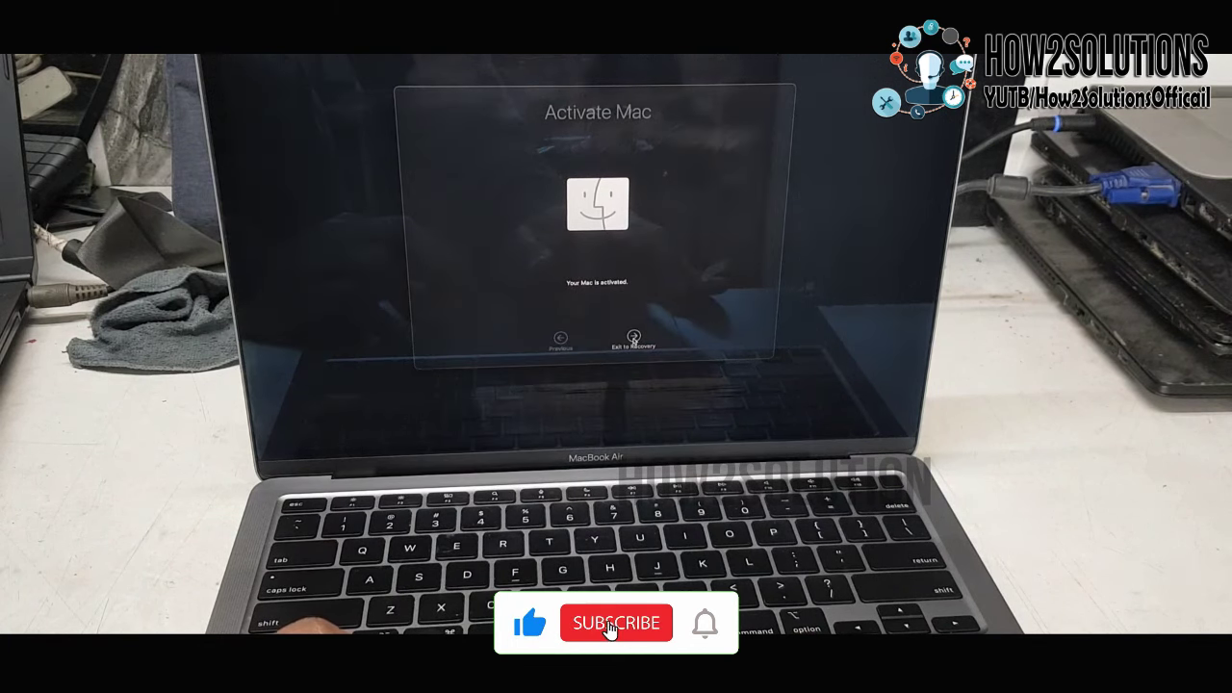
{"action": "left_click", "coordinate": [616, 623]}
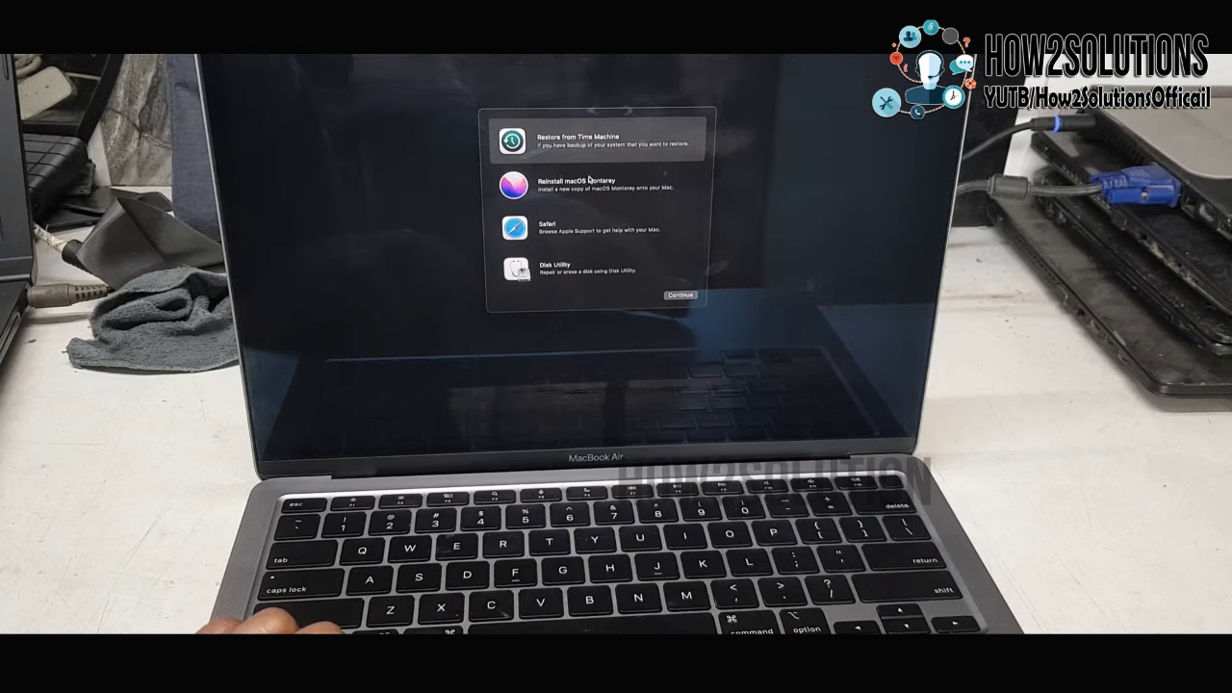
Reinstall macOS Monterey, agreeing to the license and installing onto Macintosh HD.
{"action": "left_click", "coordinate": [577, 183]}
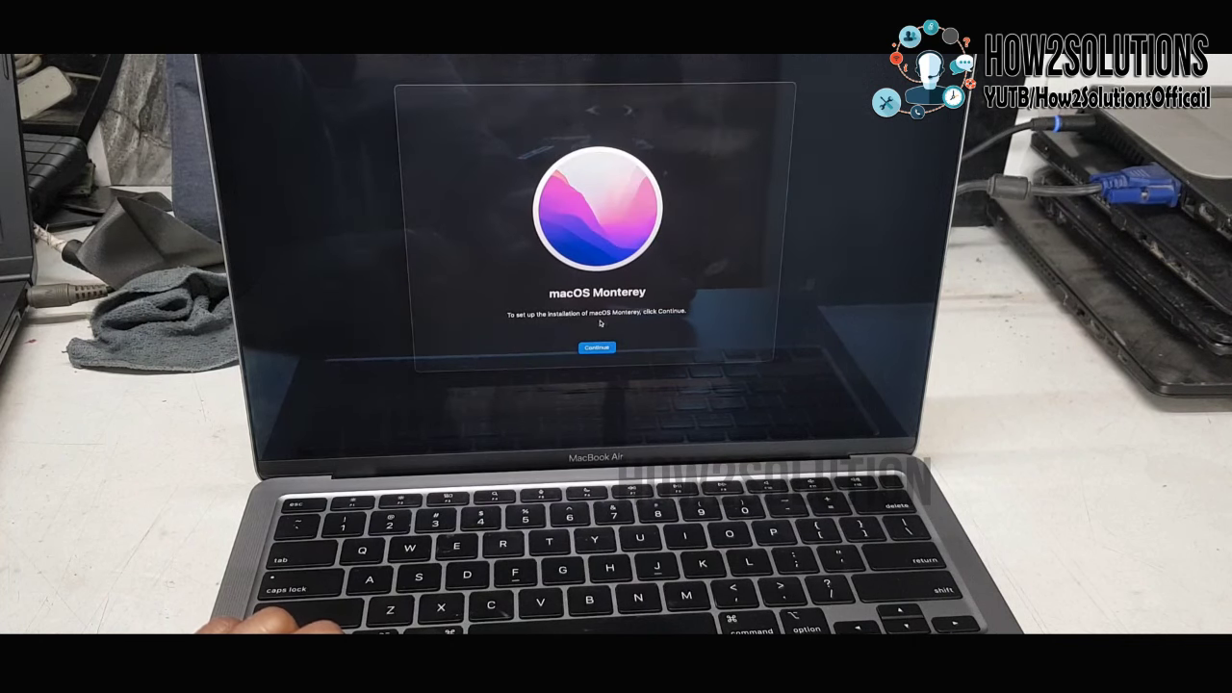
{"action": "left_click", "coordinate": [597, 348]}
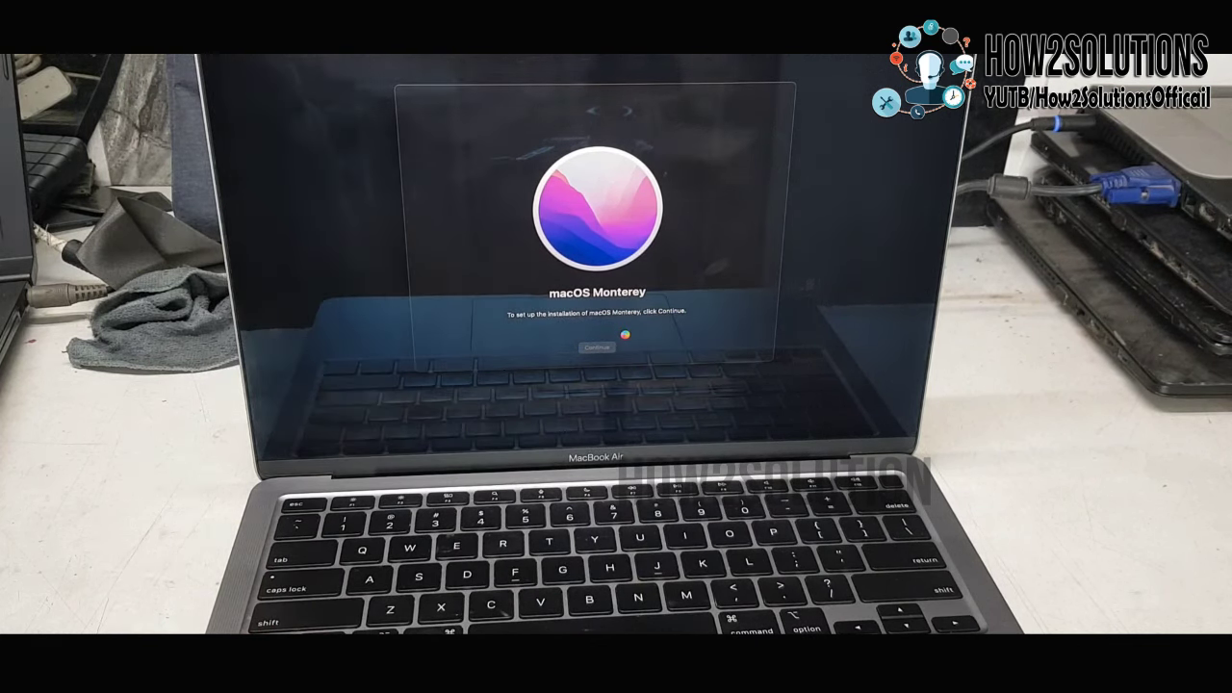
{"action": "left_click", "coordinate": [595, 348]}
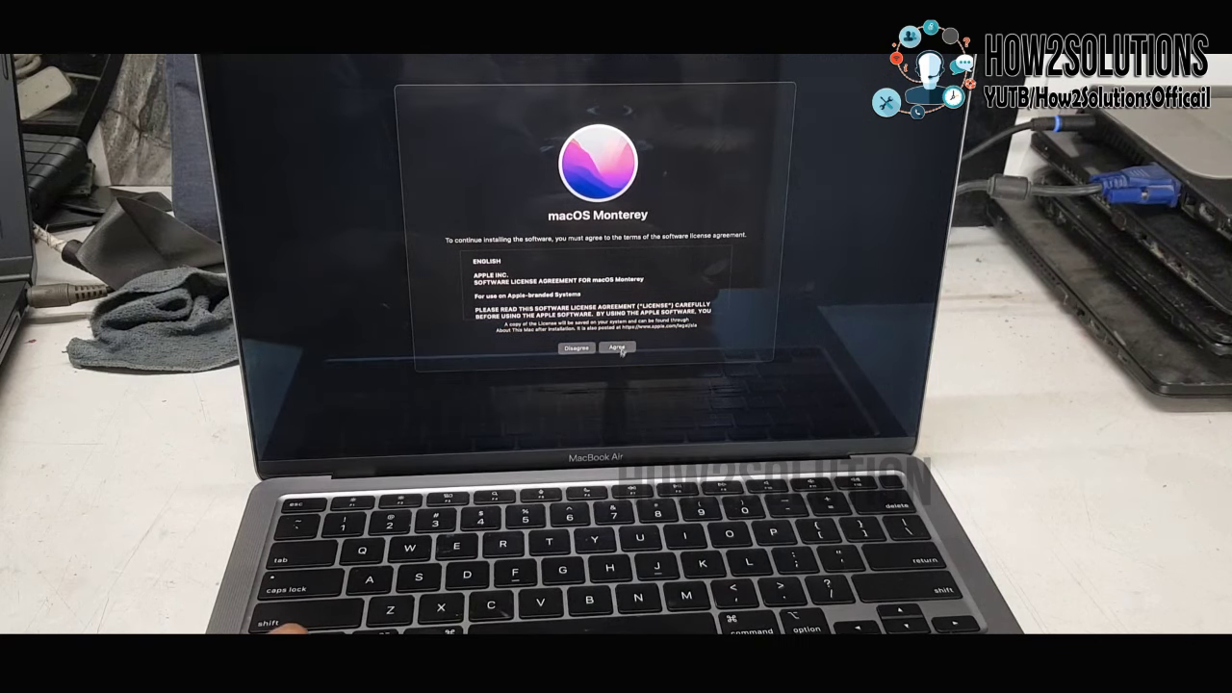
{"action": "left_click", "coordinate": [616, 348]}
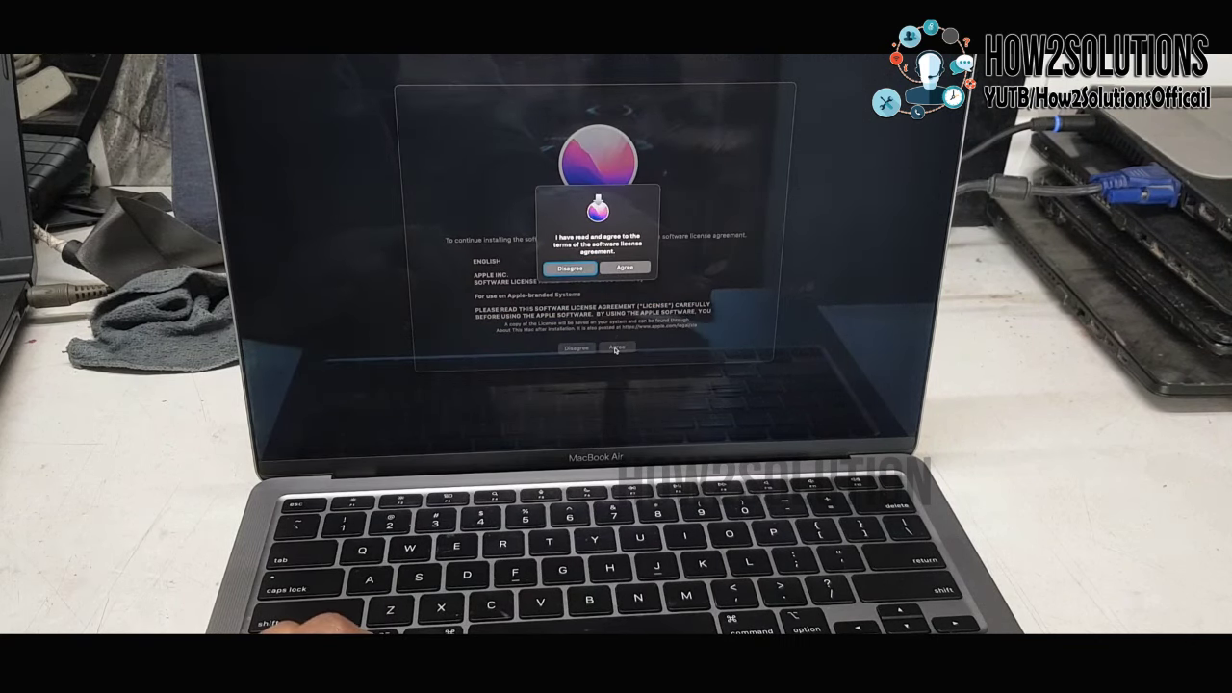
{"action": "left_click", "coordinate": [625, 267]}
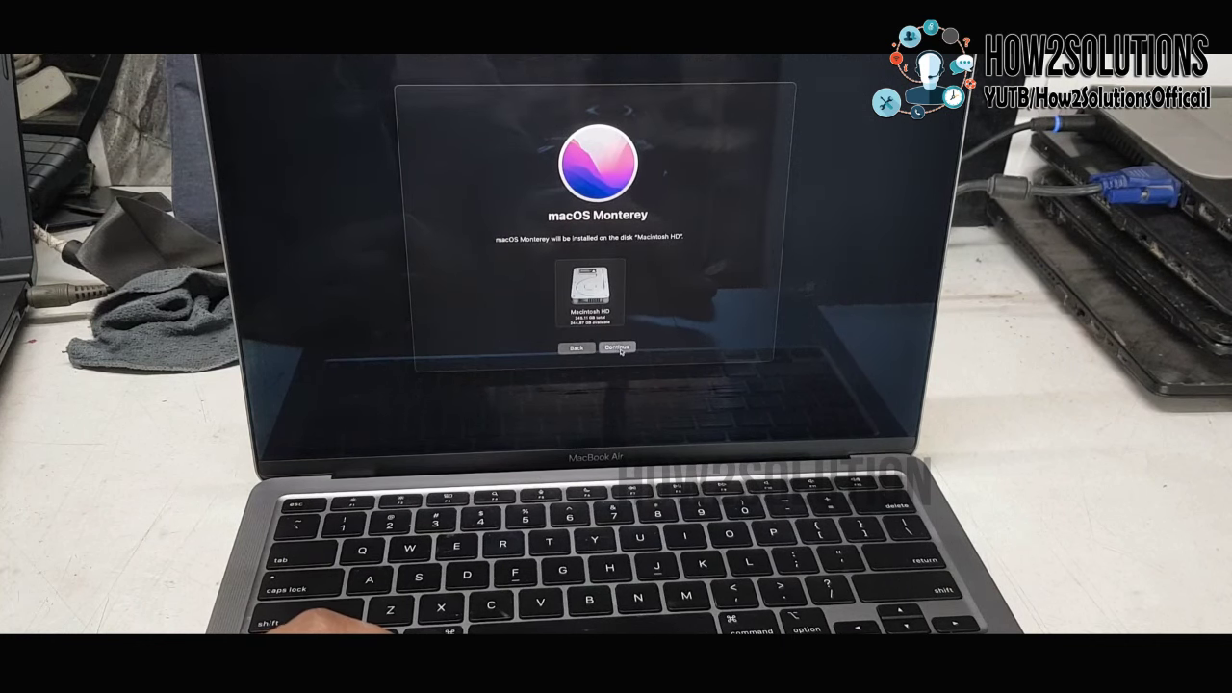
{"action": "left_click", "coordinate": [617, 348]}
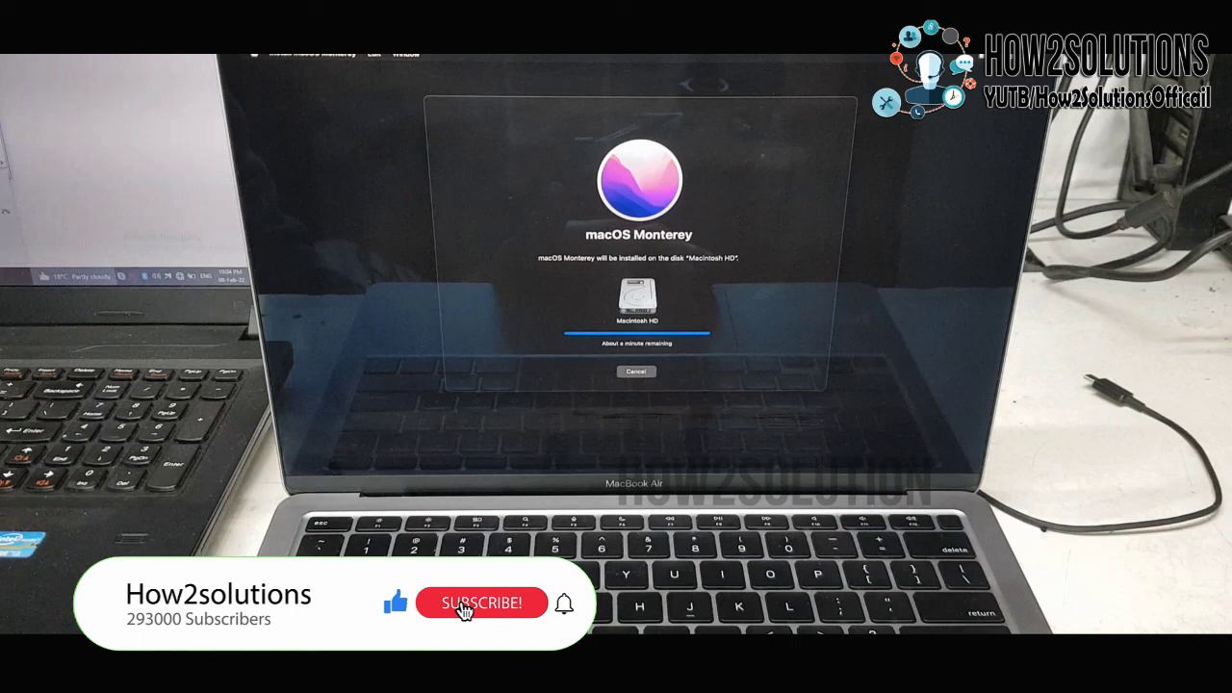
Wait while the Monterey installation prepares on Macintosh HD.
{"action": "left_click", "coordinate": [481, 603]}
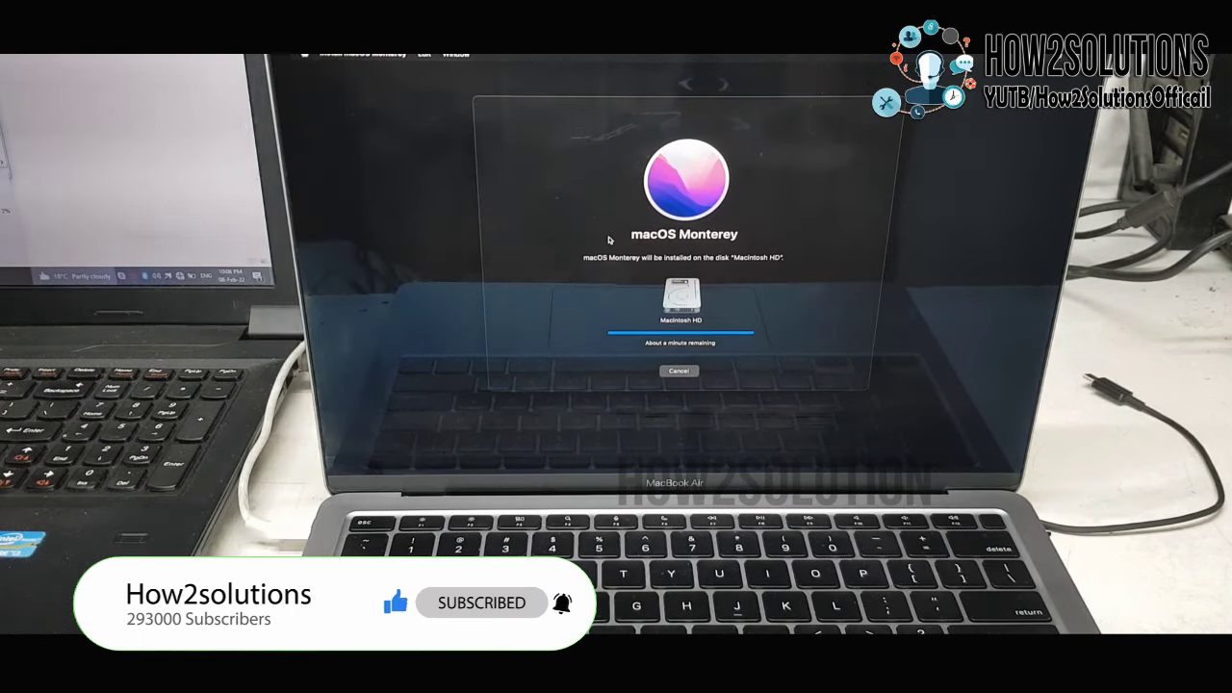
{"action": "mouse_move", "coordinate": [818, 352]}
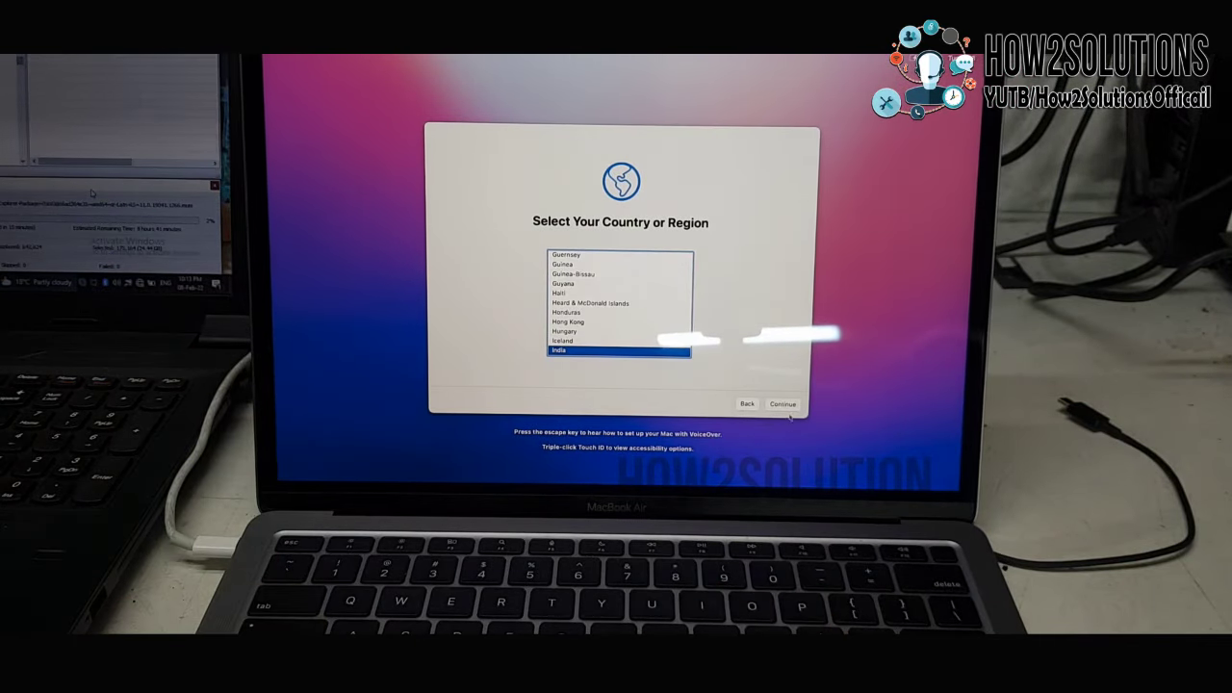
Pick India as region, keep suggested languages, and skip Accessibility and Wi-Fi setup.
{"action": "left_click", "coordinate": [783, 404]}
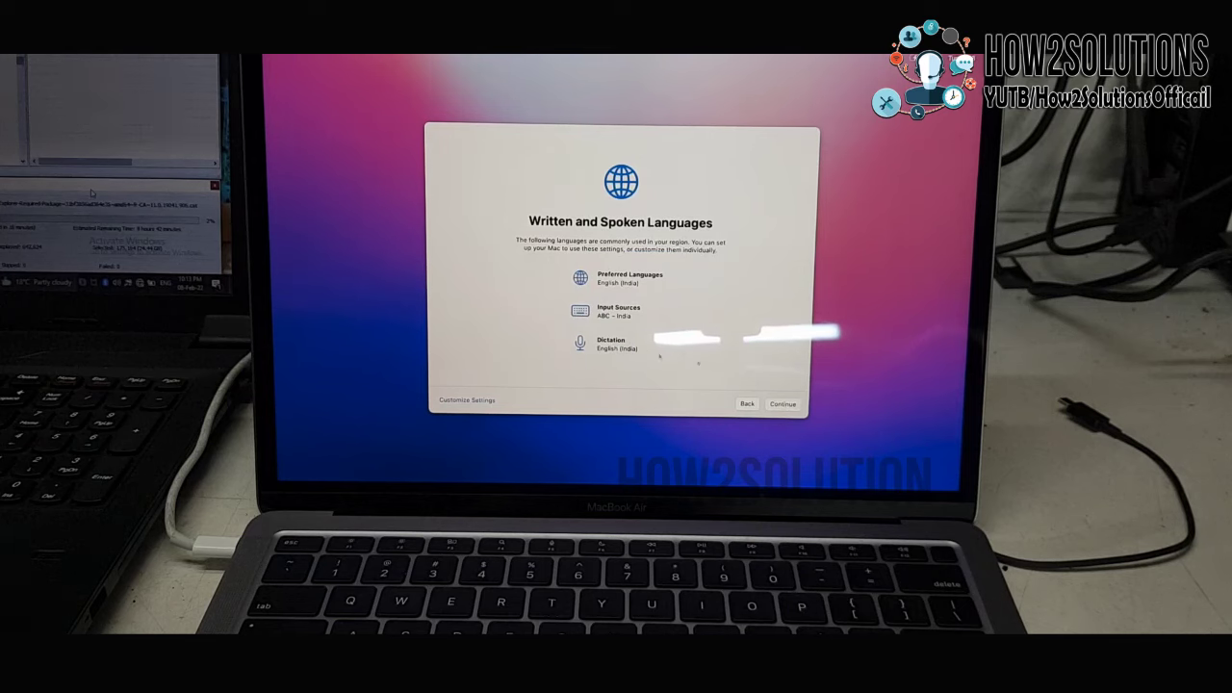
{"action": "left_click", "coordinate": [782, 404]}
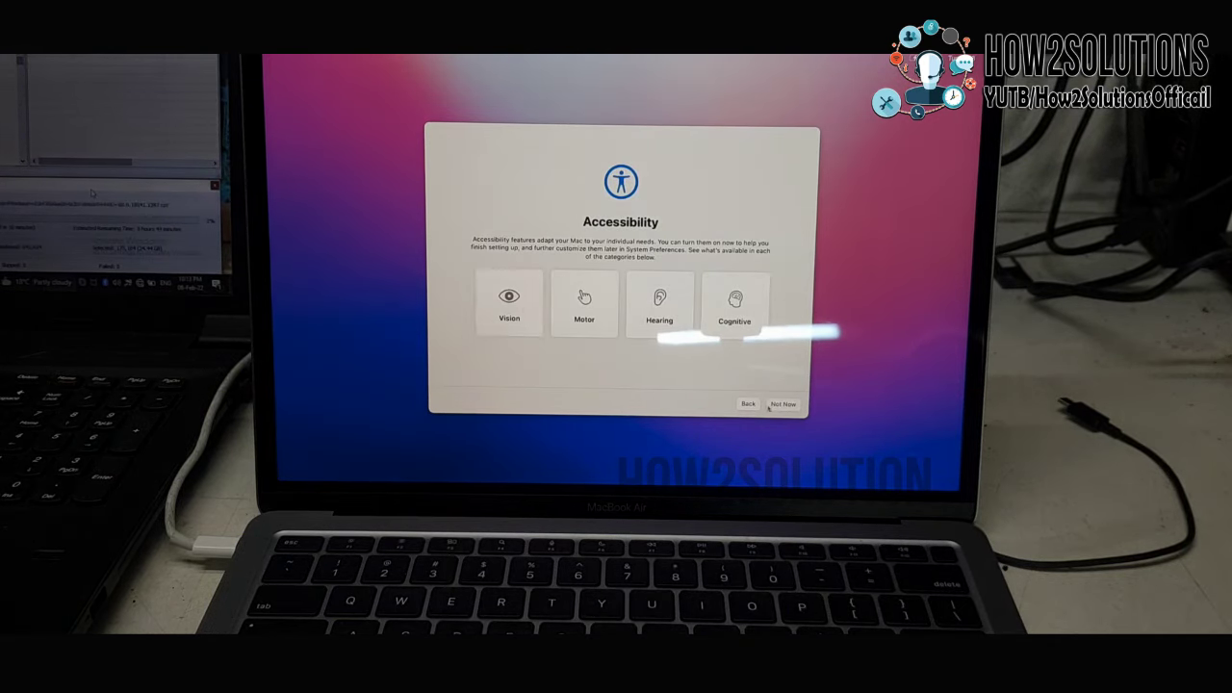
{"action": "left_click", "coordinate": [783, 404]}
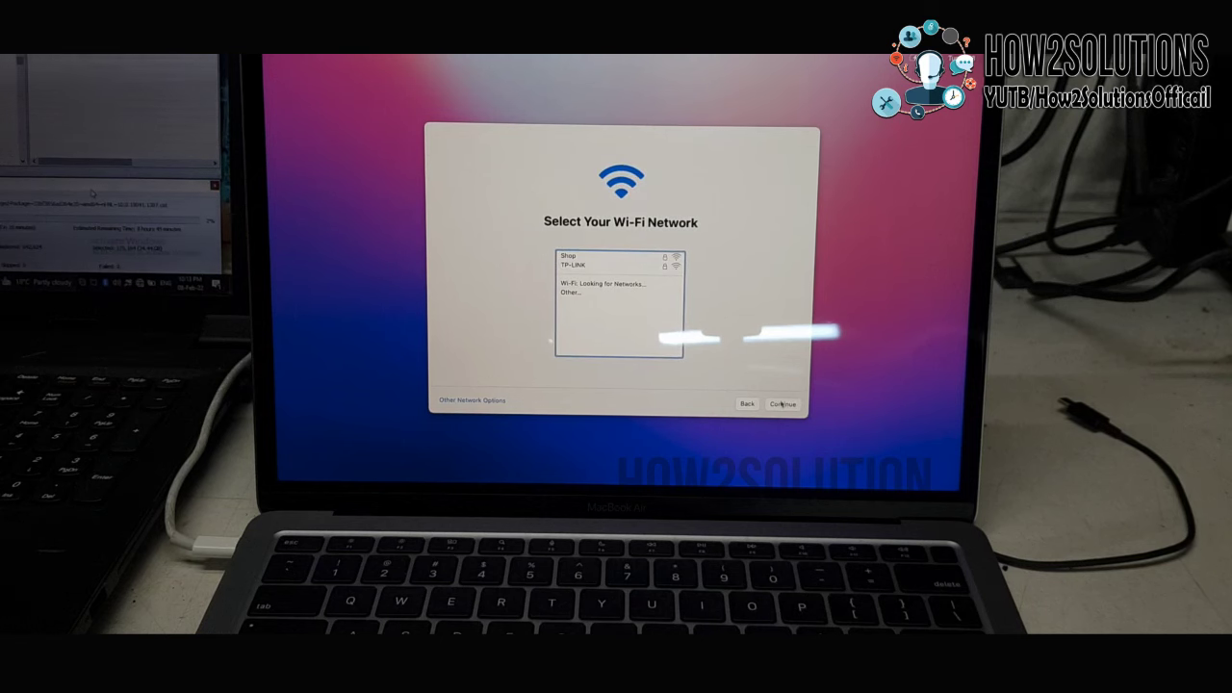
{"action": "left_click", "coordinate": [782, 404]}
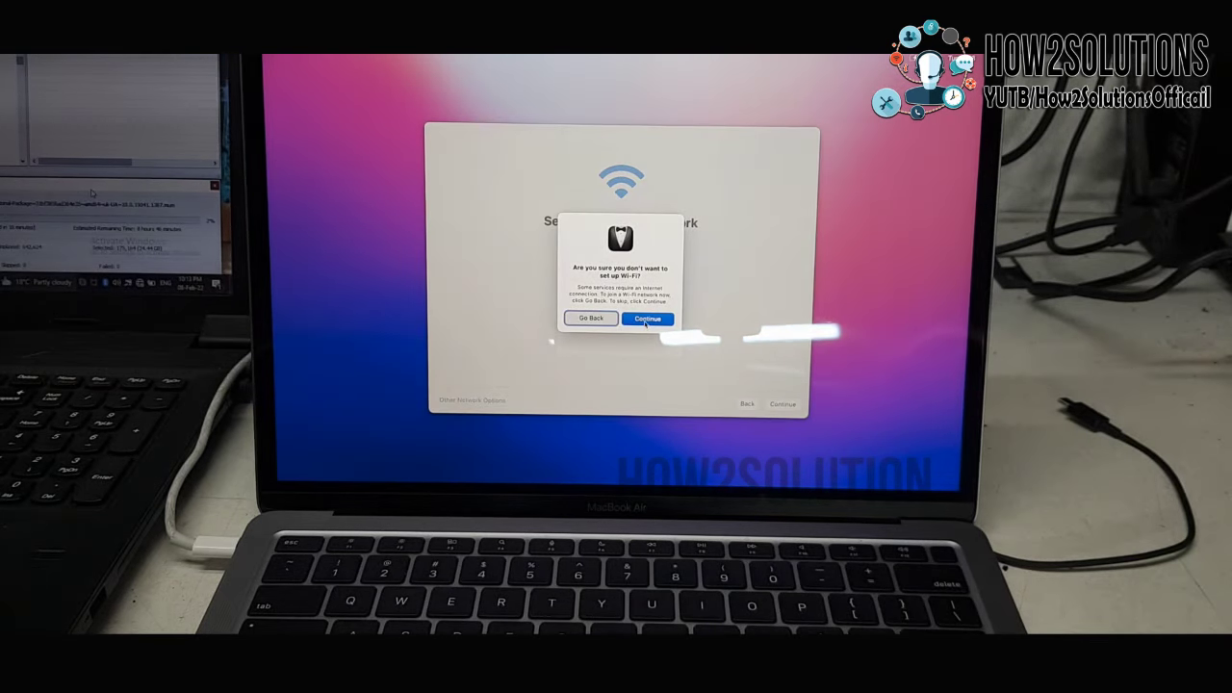
{"action": "left_click", "coordinate": [647, 319]}
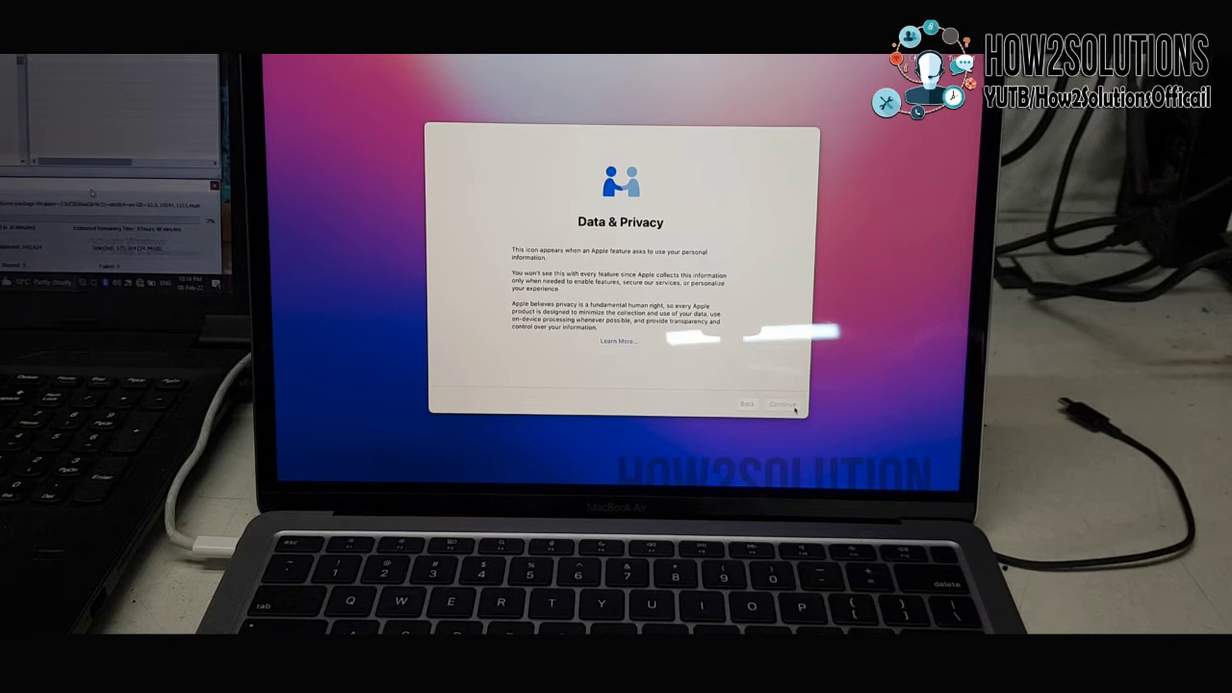
Pass Data & Privacy, skip Apple ID sign-in, and agree to the macOS license.
{"action": "left_click", "coordinate": [782, 403]}
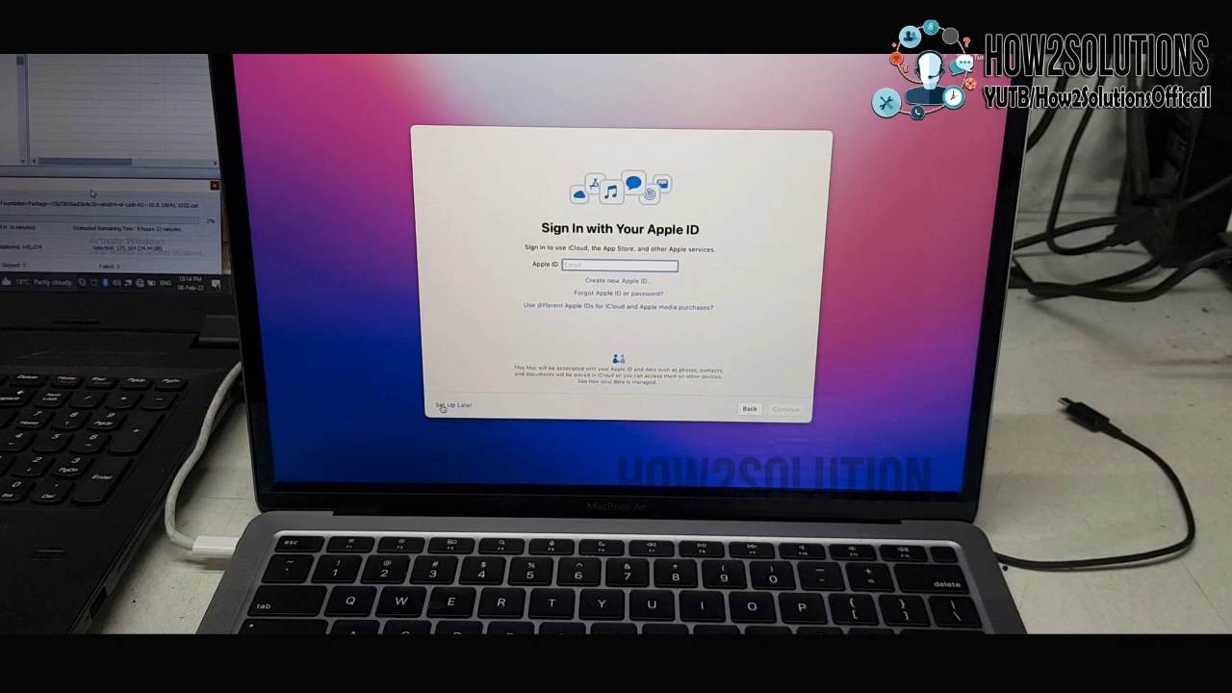
{"action": "left_click", "coordinate": [453, 405]}
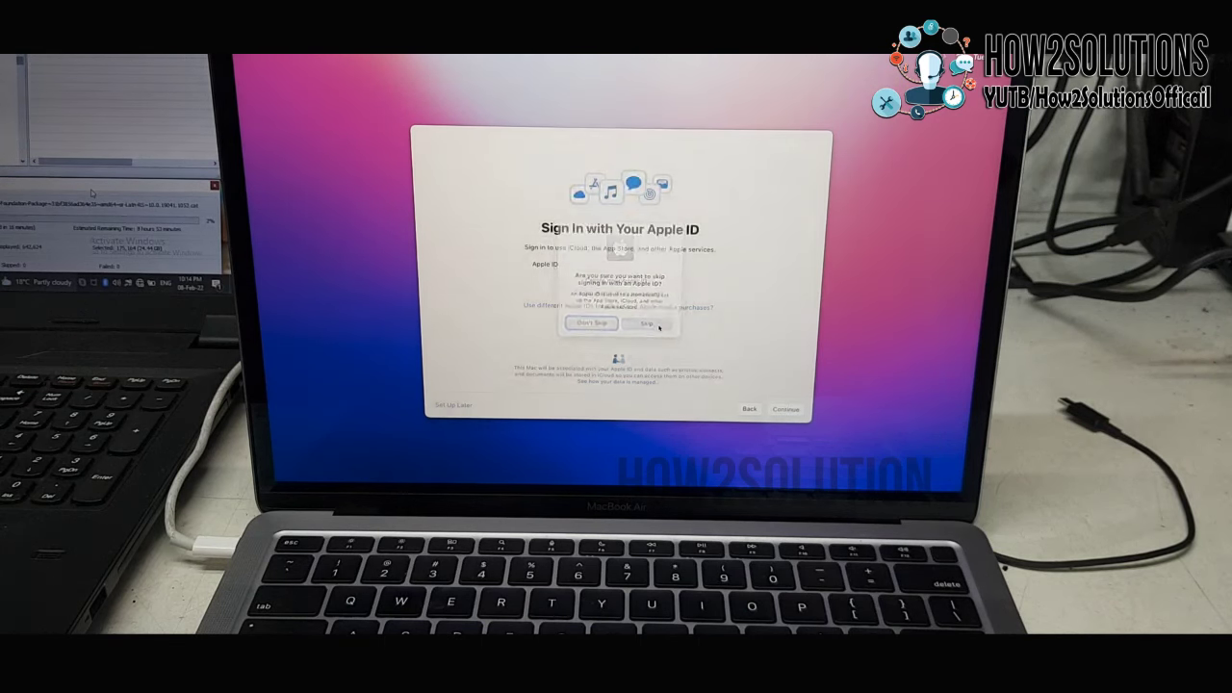
{"action": "left_click", "coordinate": [647, 323]}
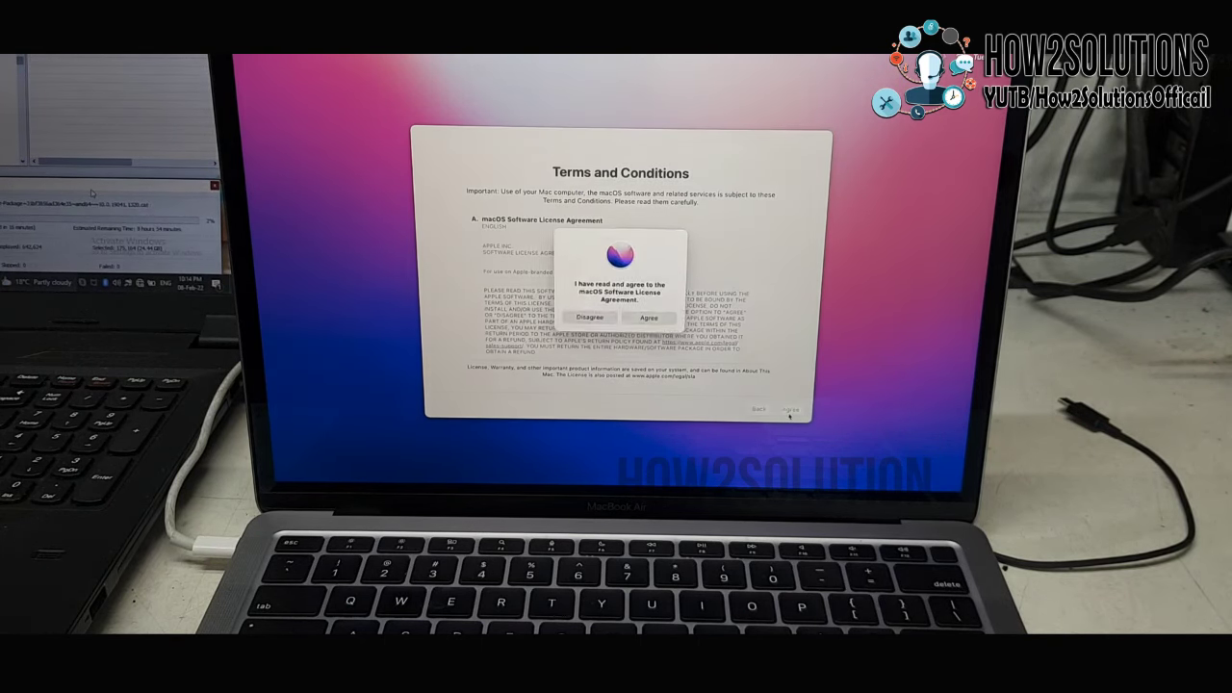
{"action": "left_click", "coordinate": [649, 317]}
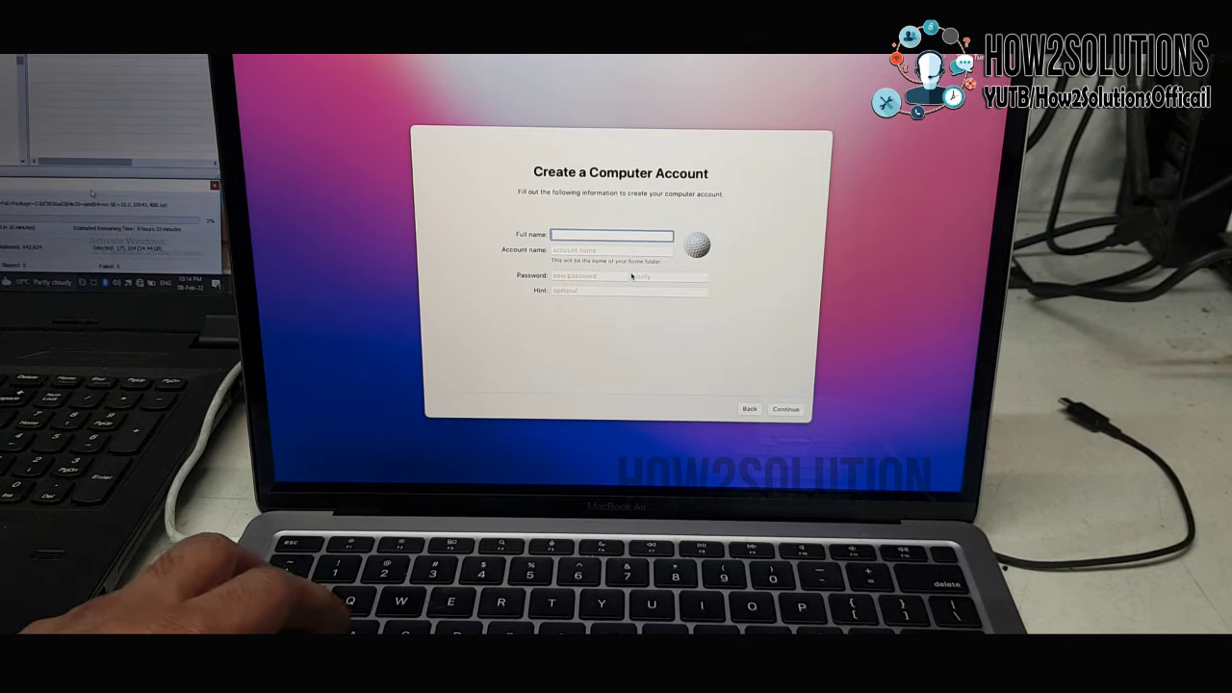
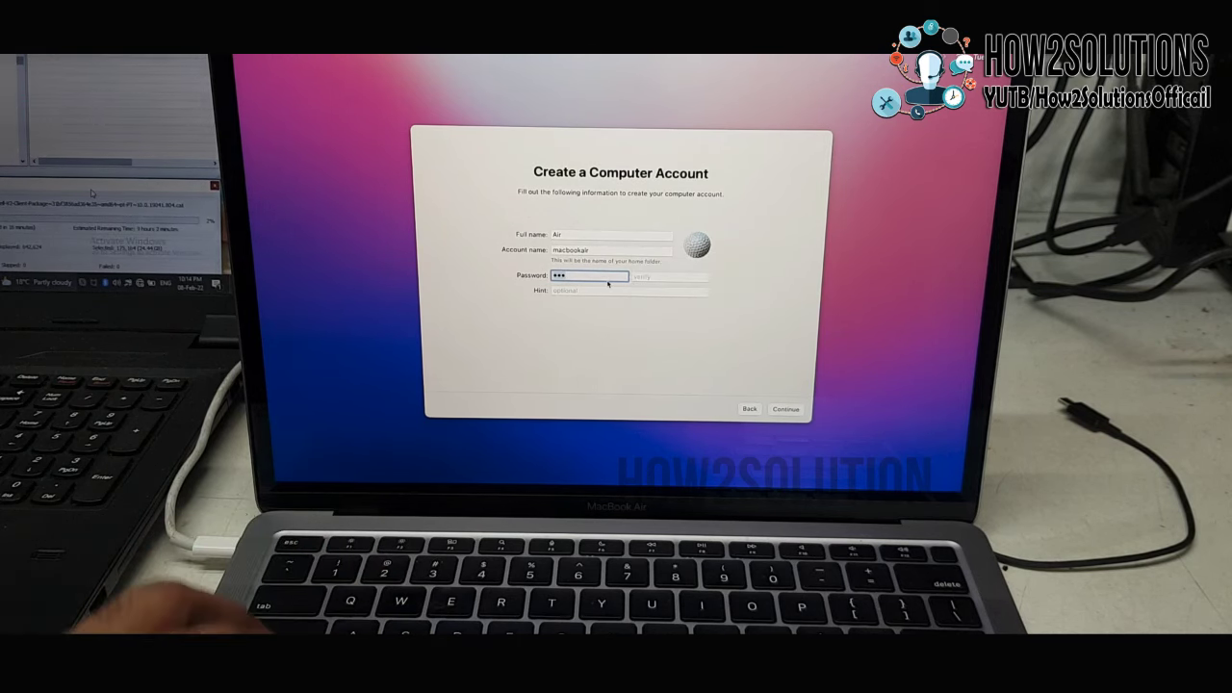
Enter full name Air, account name macbookair, a password and hint, and submit.
{"action": "key", "text": "Backspace"}
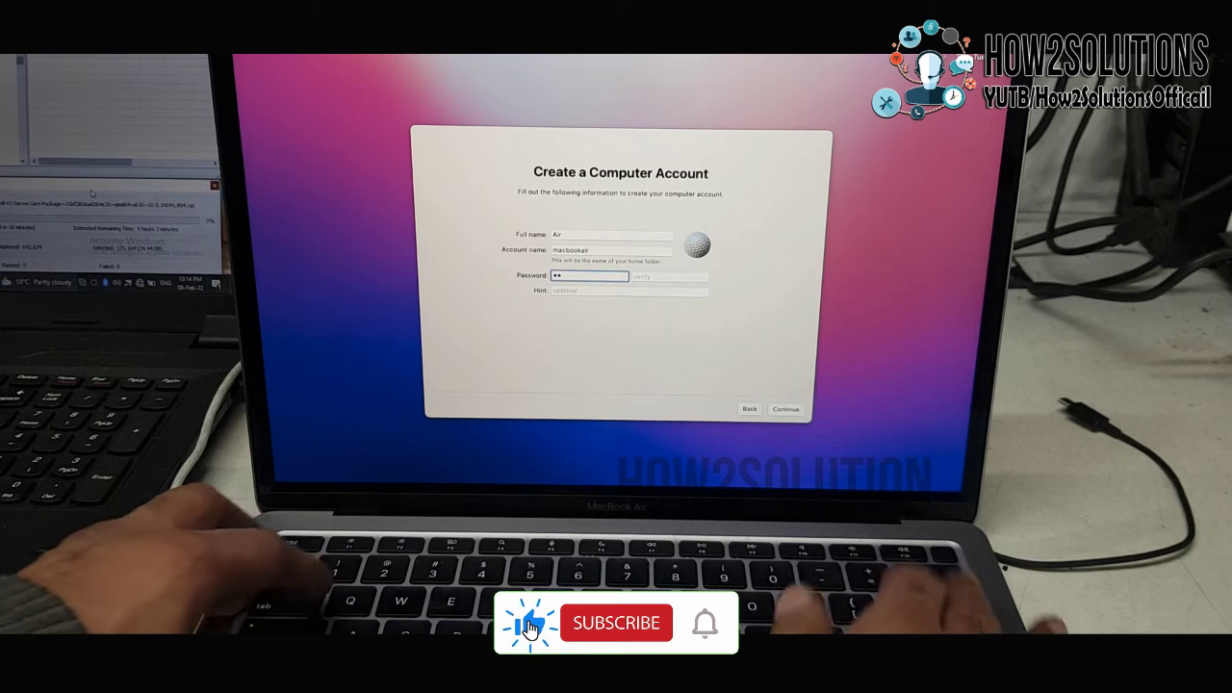
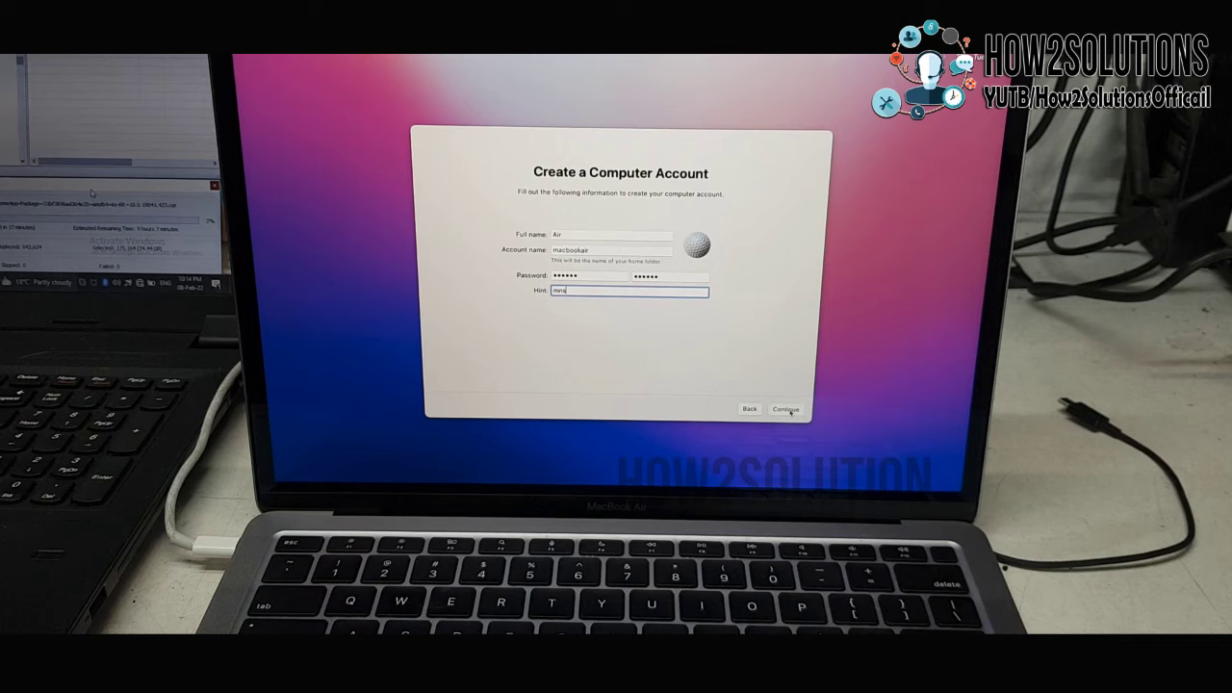
{"action": "left_click", "coordinate": [784, 409]}
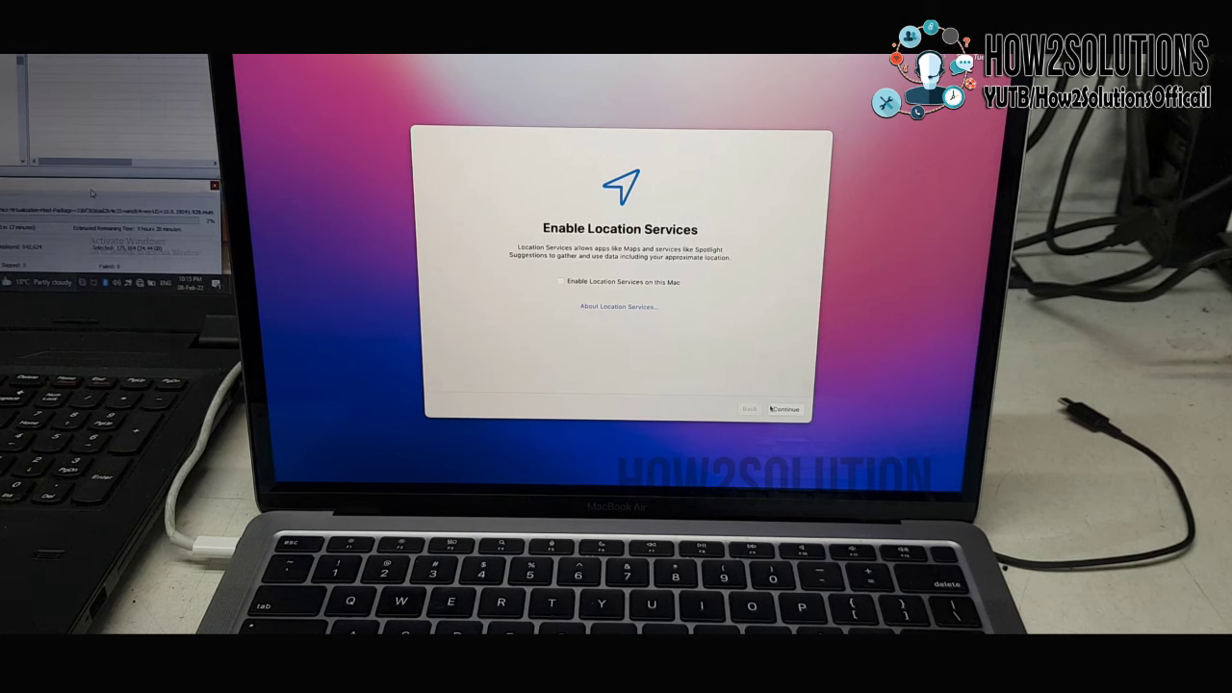
Decline Location Services and move past Analytics and Screen Time.
{"action": "left_click", "coordinate": [785, 410]}
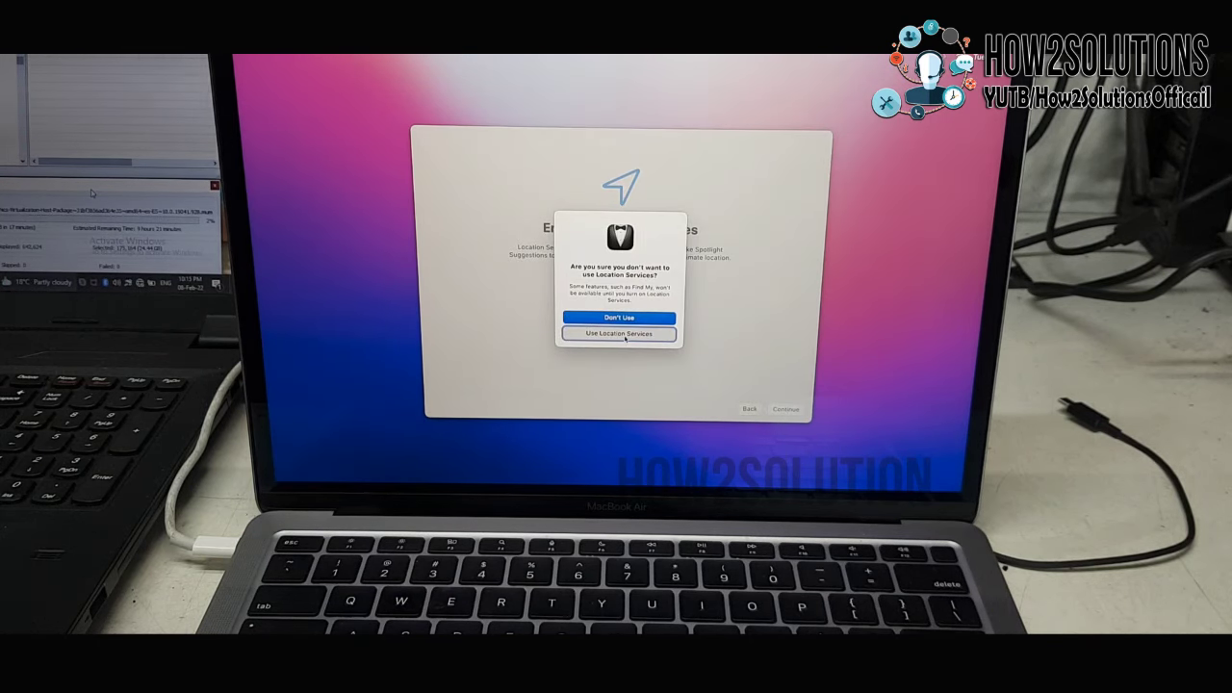
{"action": "left_click", "coordinate": [619, 318]}
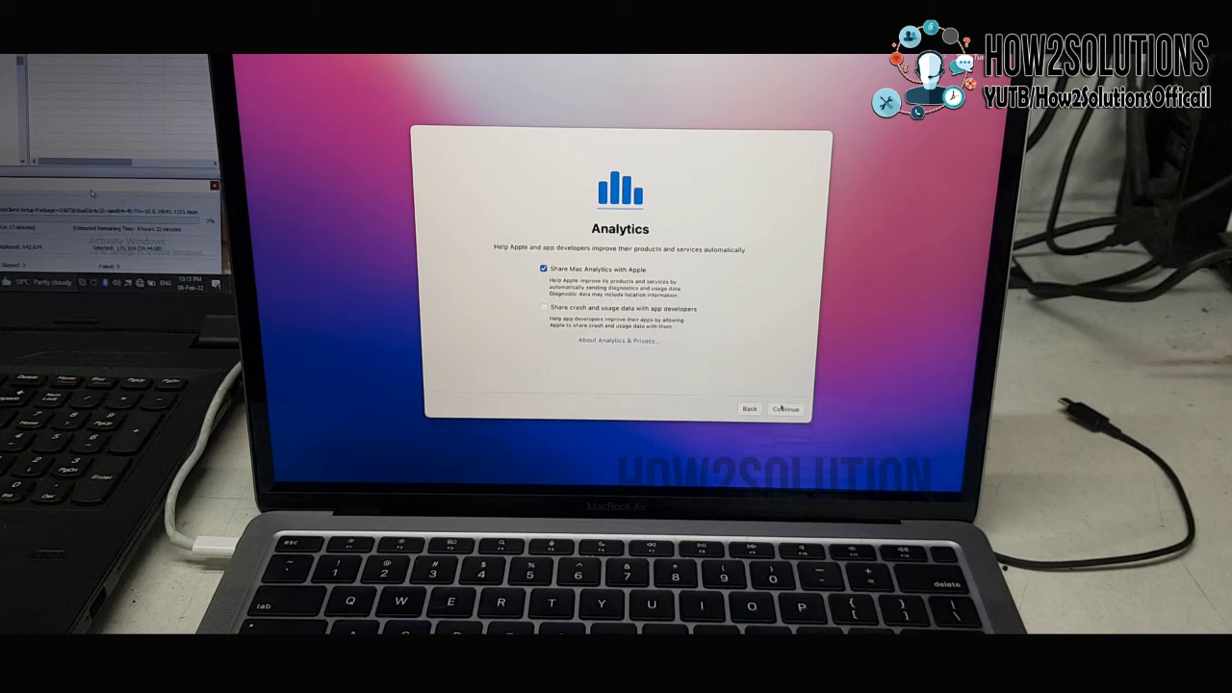
{"action": "left_click", "coordinate": [785, 409]}
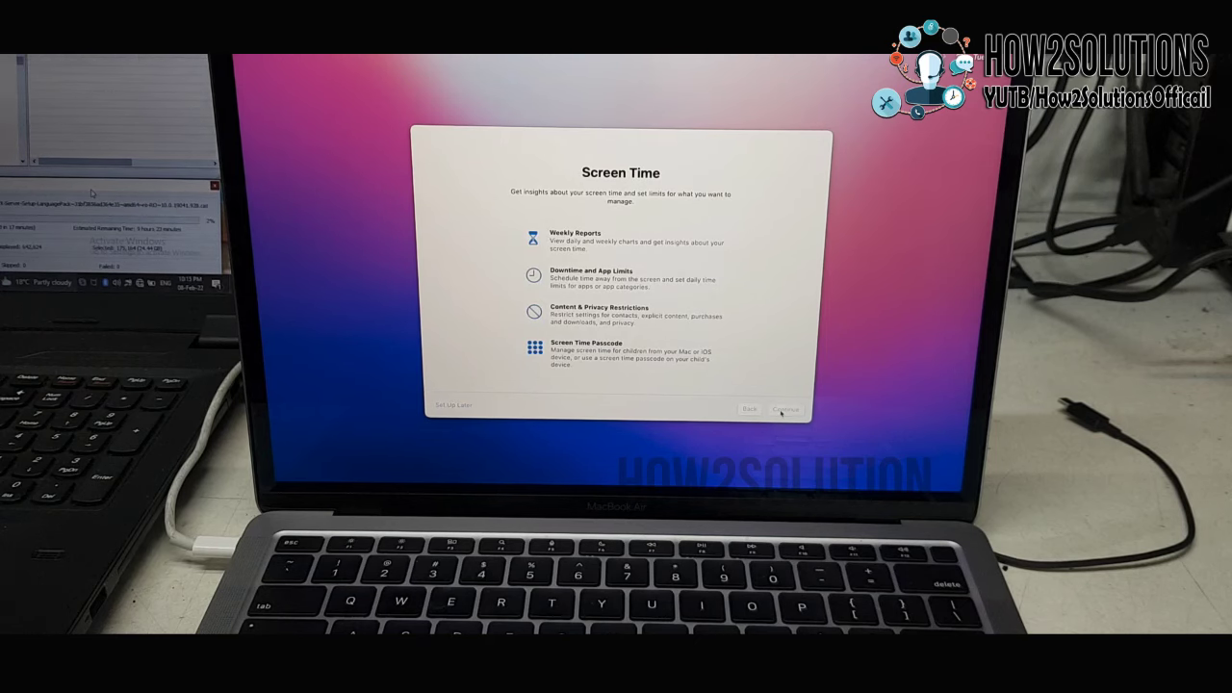
{"action": "left_click", "coordinate": [785, 408]}
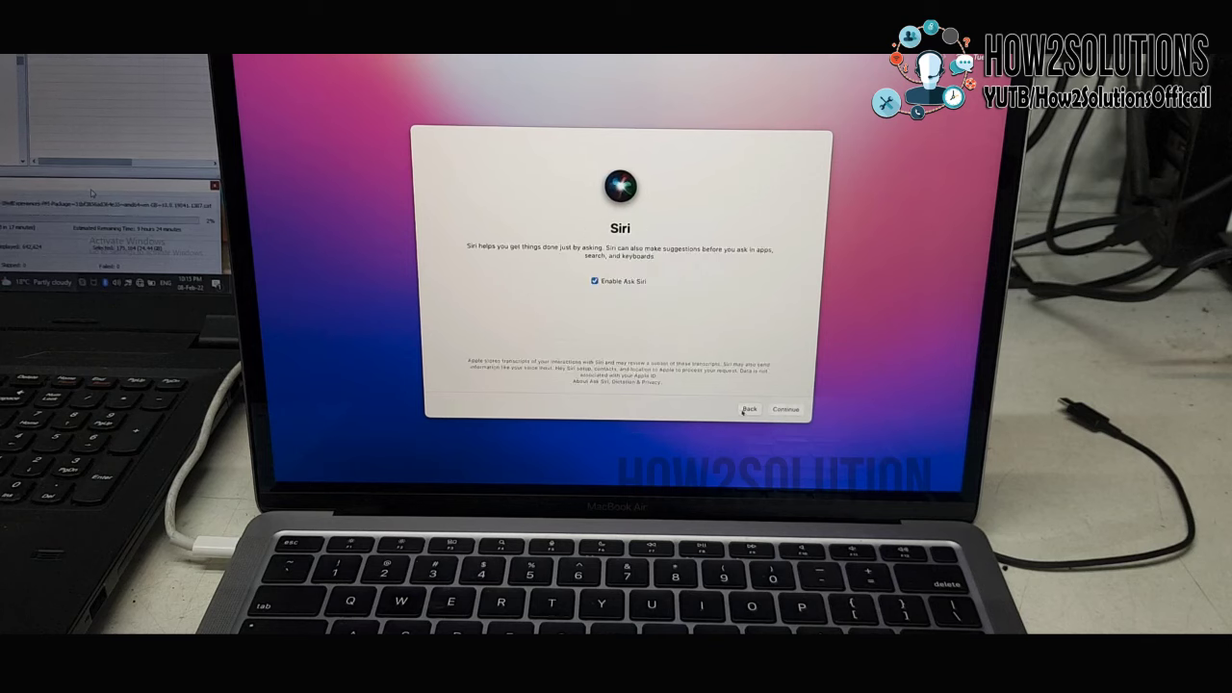
Keep Ask Siri with a chosen voice, cancel Hey Siri training, and decline sharing audio recordings.
{"action": "left_click", "coordinate": [785, 410]}
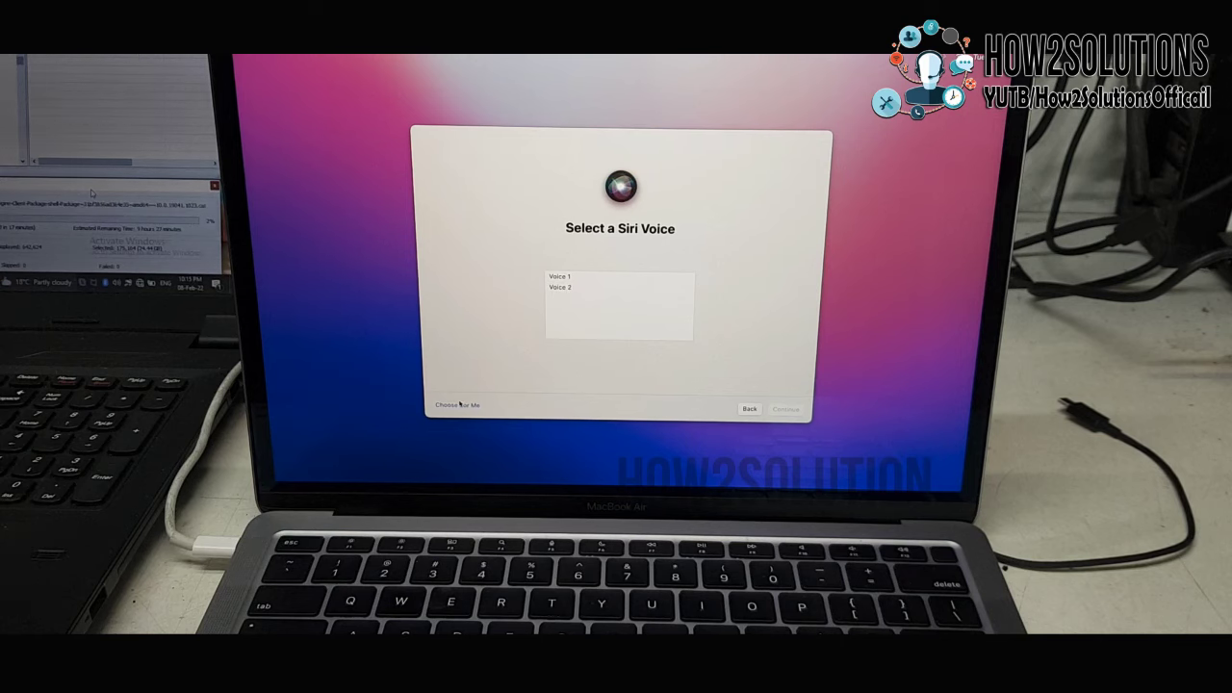
{"action": "left_click", "coordinate": [619, 277]}
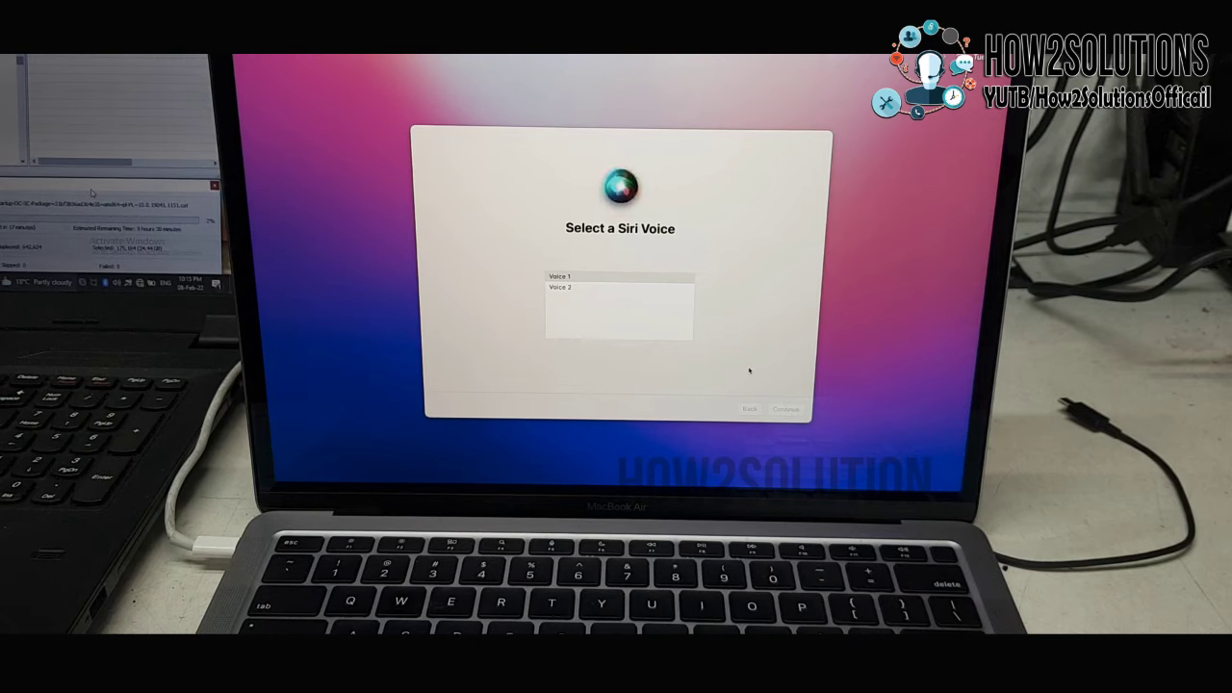
{"action": "left_click", "coordinate": [785, 409]}
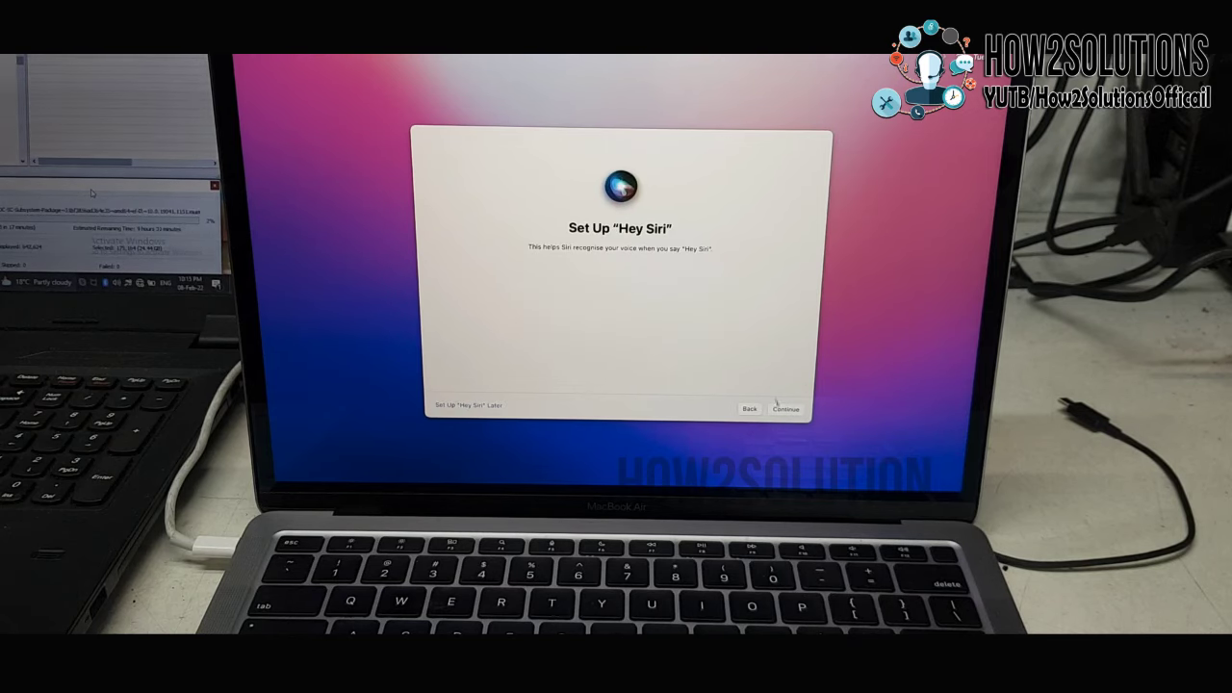
{"action": "left_click", "coordinate": [786, 409]}
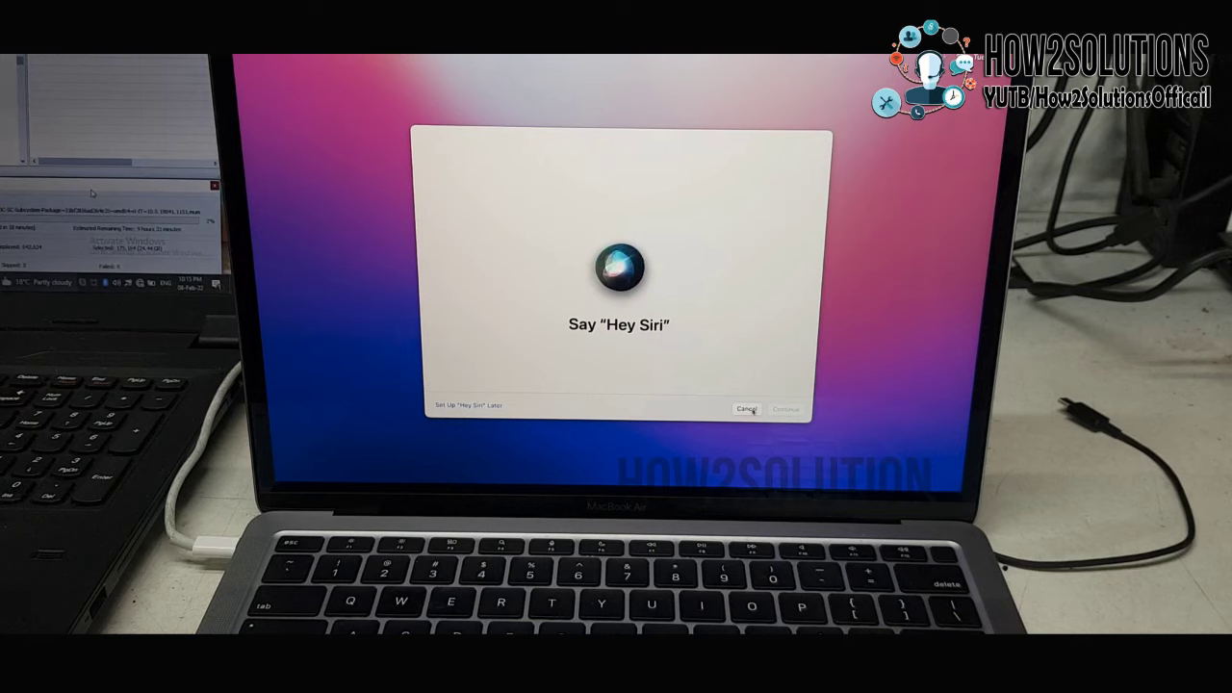
{"action": "left_click", "coordinate": [784, 409]}
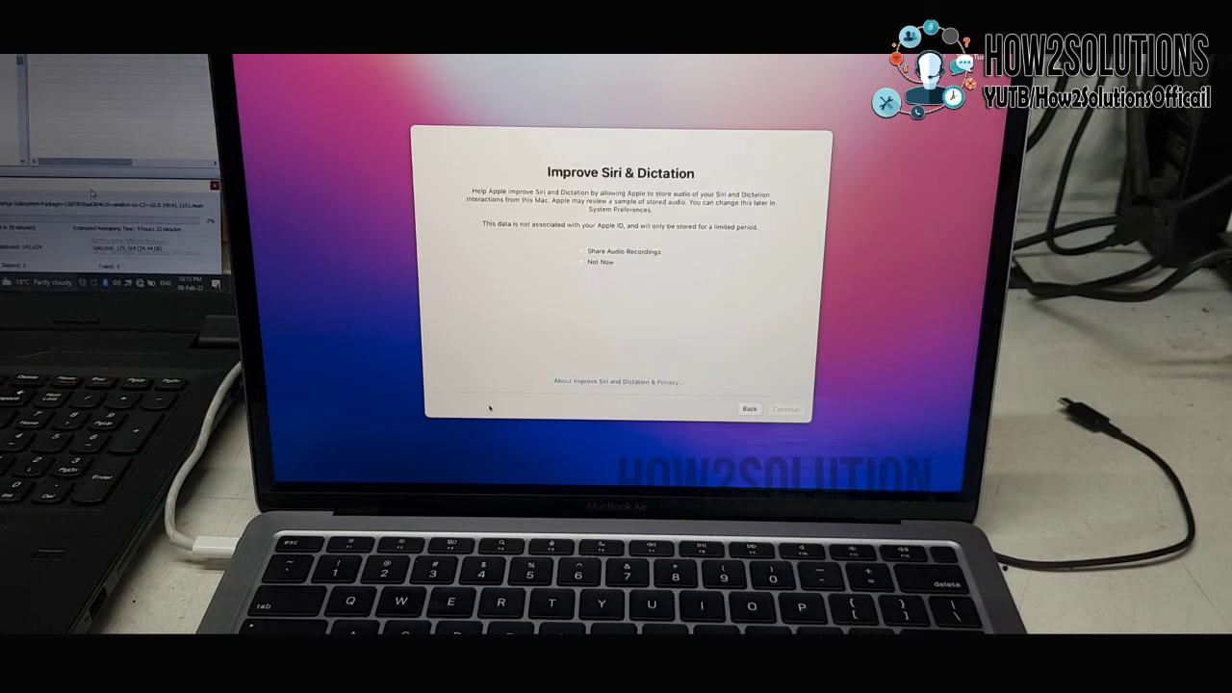
{"action": "left_click", "coordinate": [580, 262]}
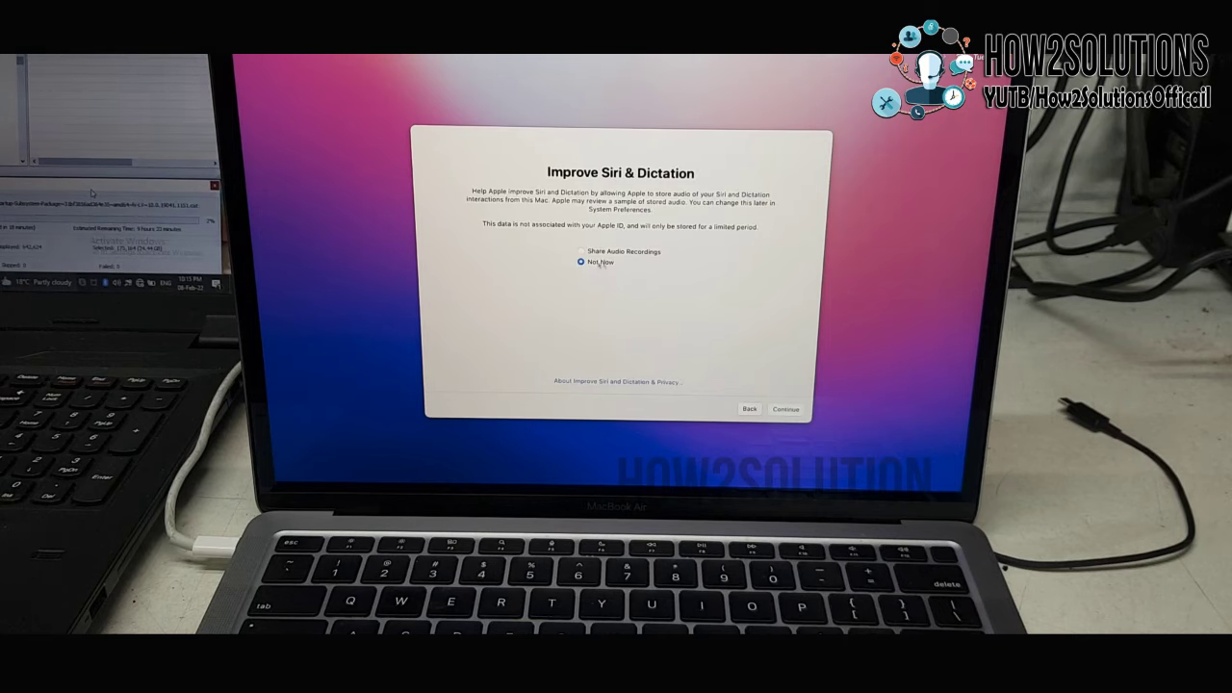
{"action": "left_click", "coordinate": [786, 409]}
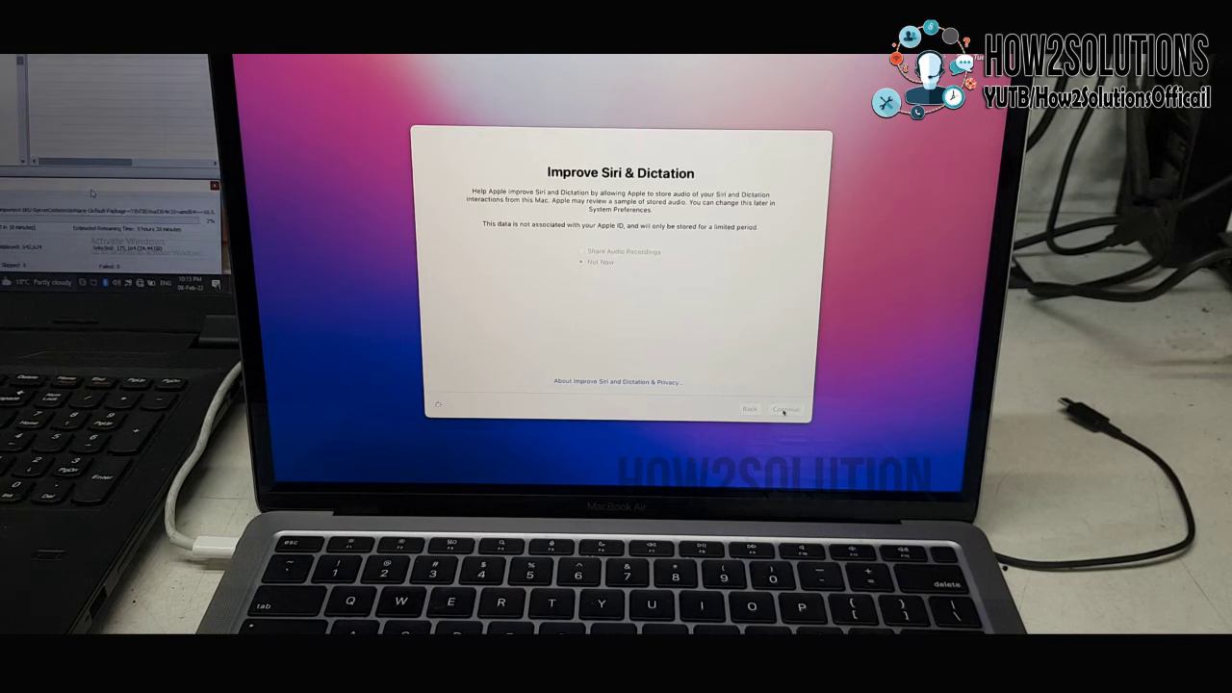
{"action": "left_click", "coordinate": [784, 409]}
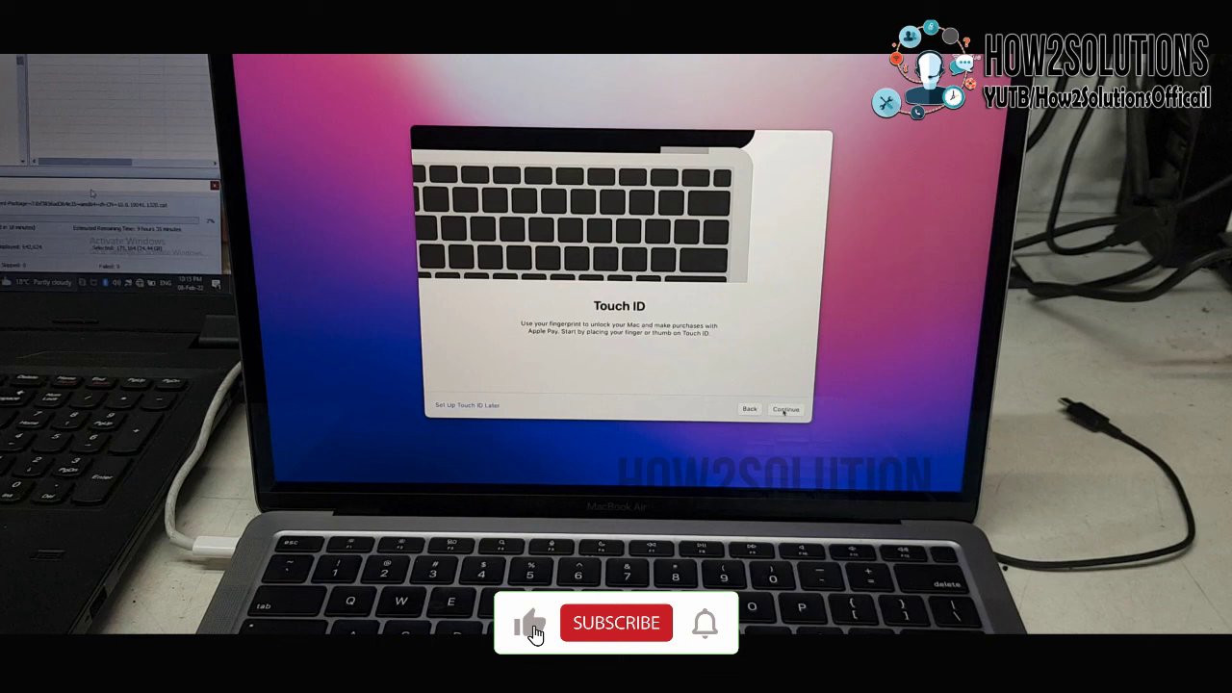
Skip fingerprint registration, select the Dark look, and complete setup.
{"action": "left_click", "coordinate": [486, 405]}
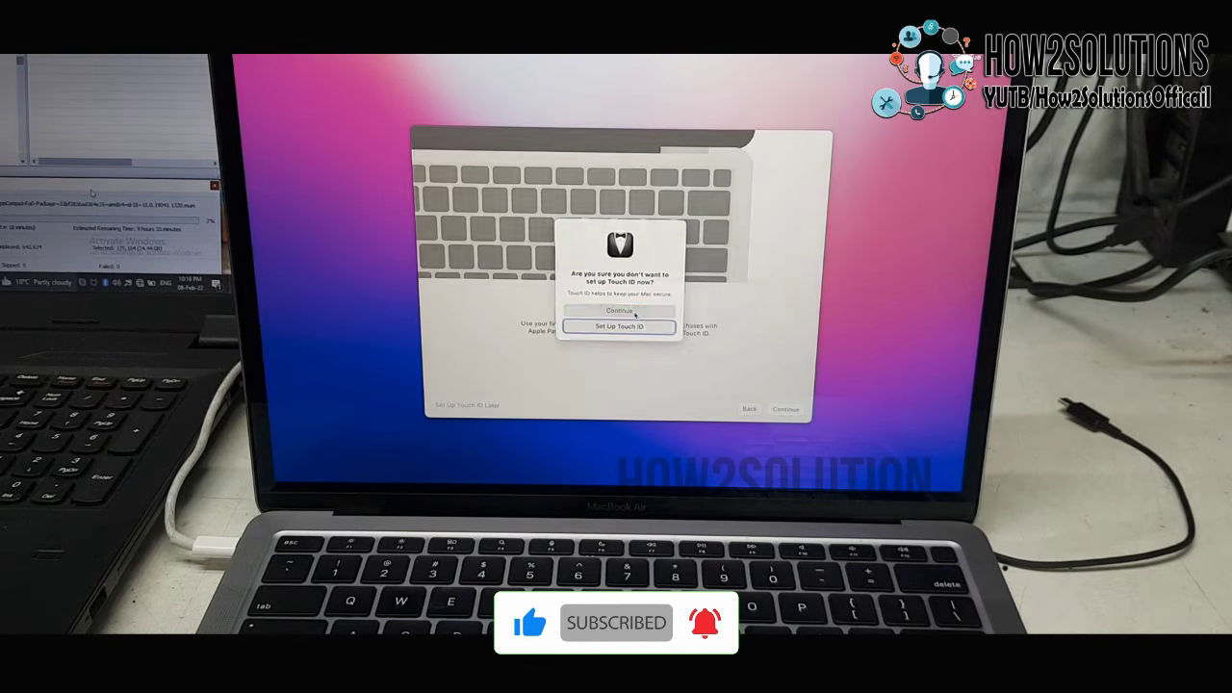
{"action": "left_click", "coordinate": [620, 311]}
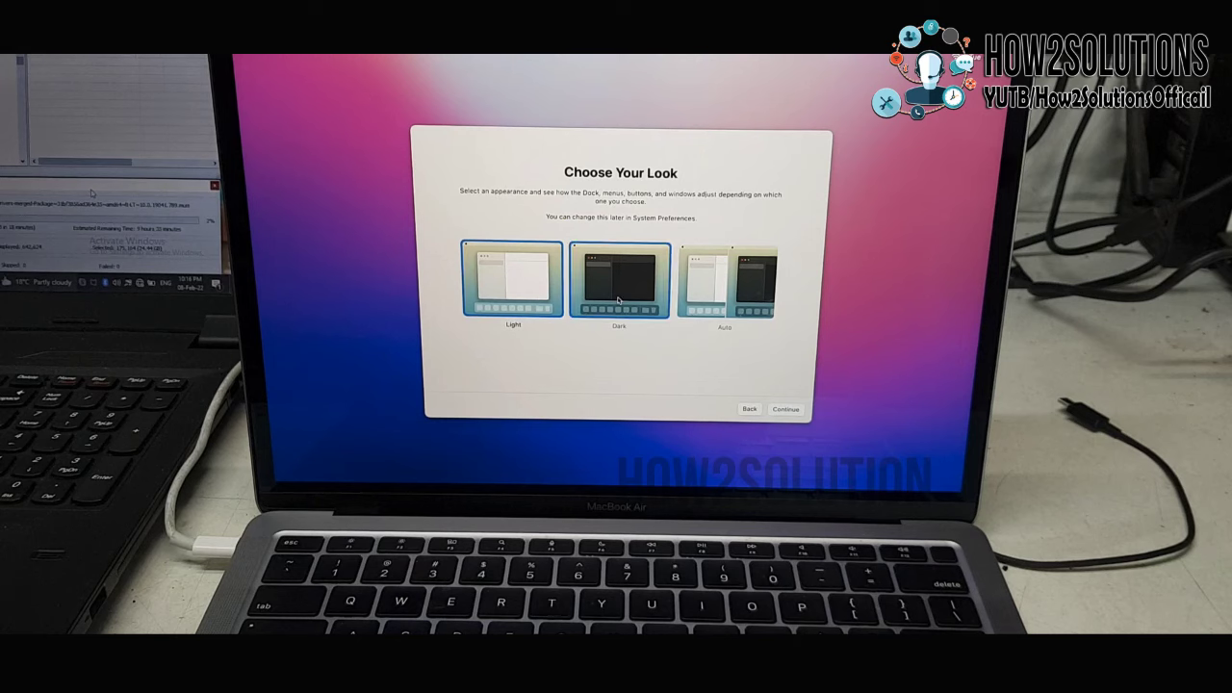
{"action": "left_click", "coordinate": [620, 280]}
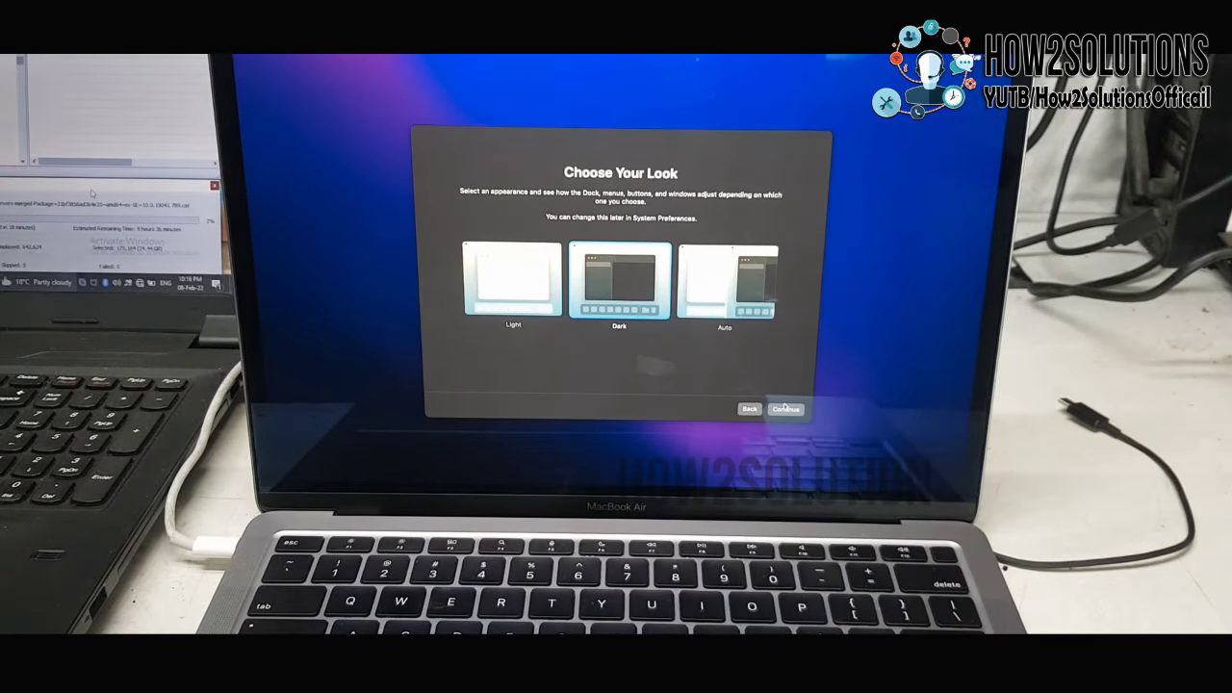
{"action": "left_click", "coordinate": [785, 409]}
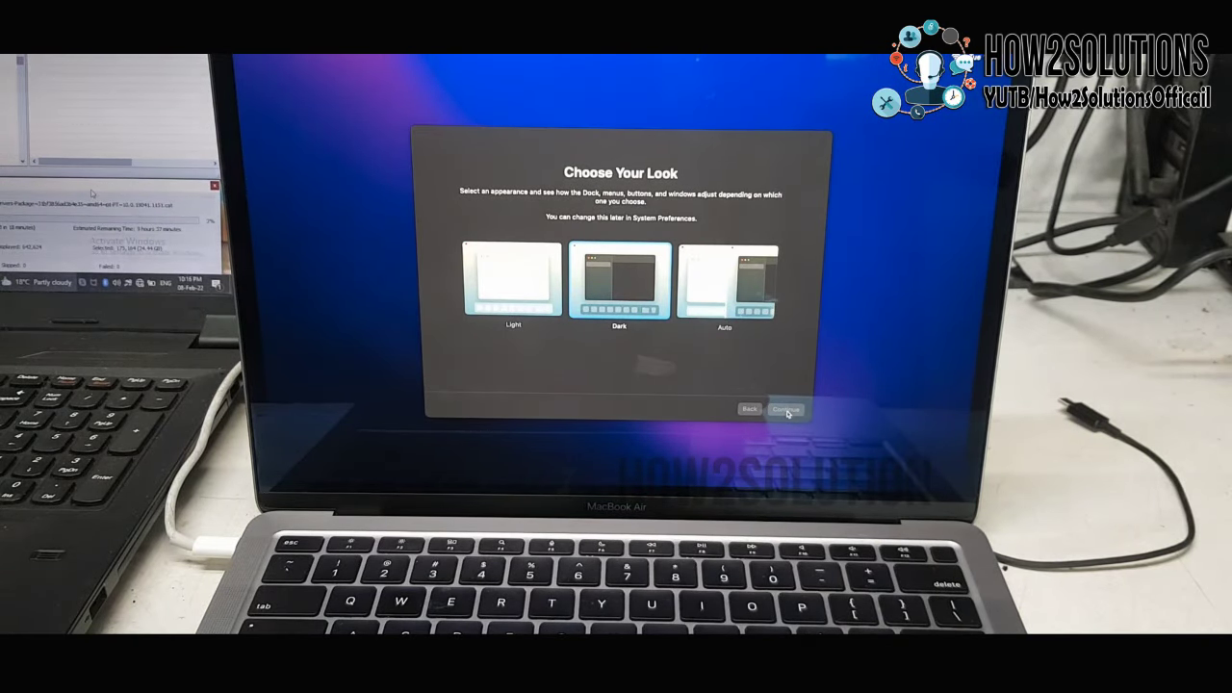
{"action": "left_click", "coordinate": [785, 409]}
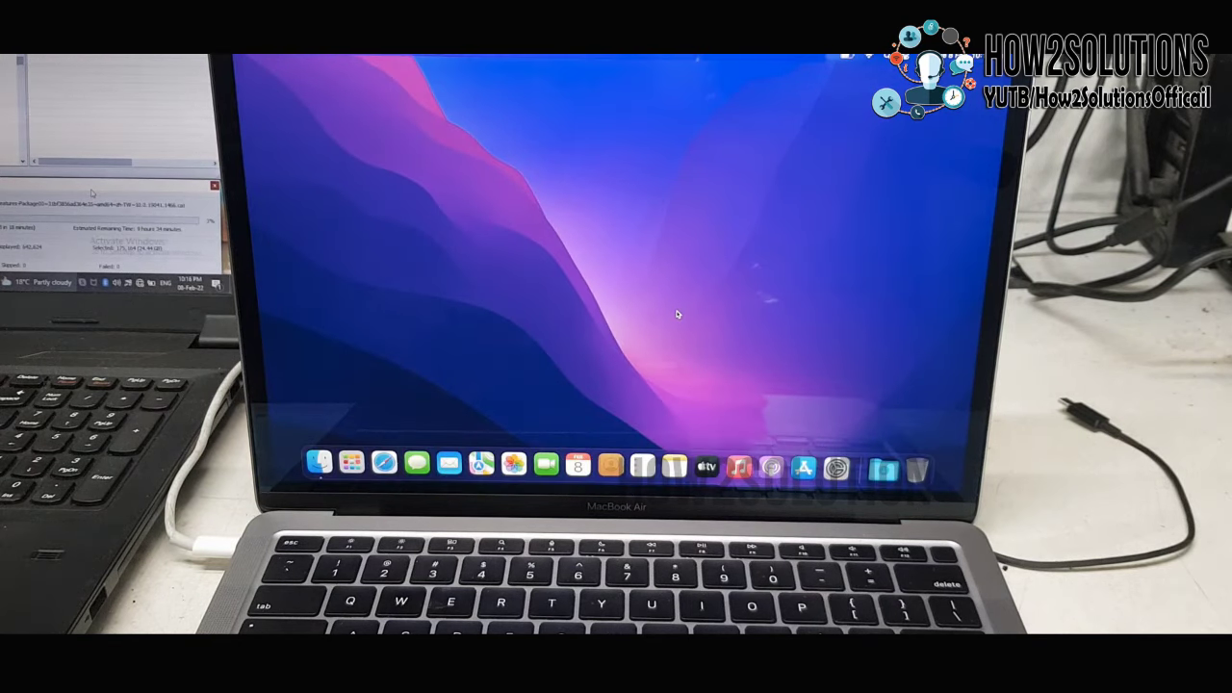
Restart the Mac from the Apple menu's Restart option.
{"action": "left_click", "coordinate": [351, 463]}
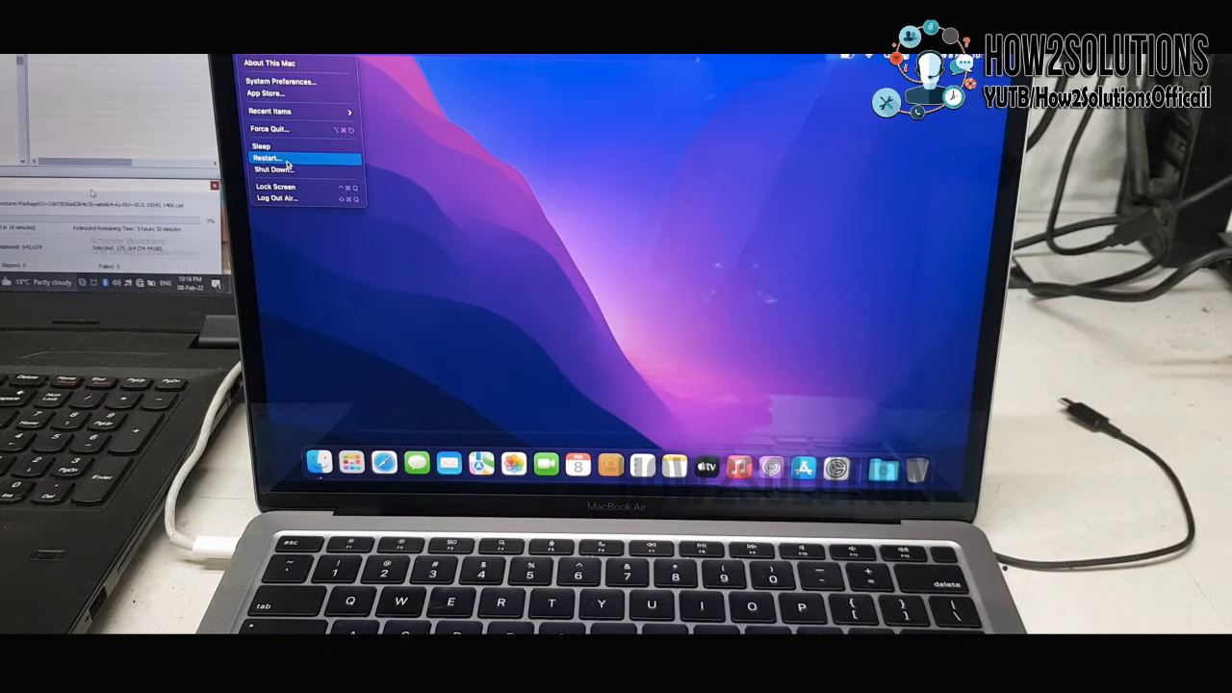
{"action": "left_click", "coordinate": [269, 157]}
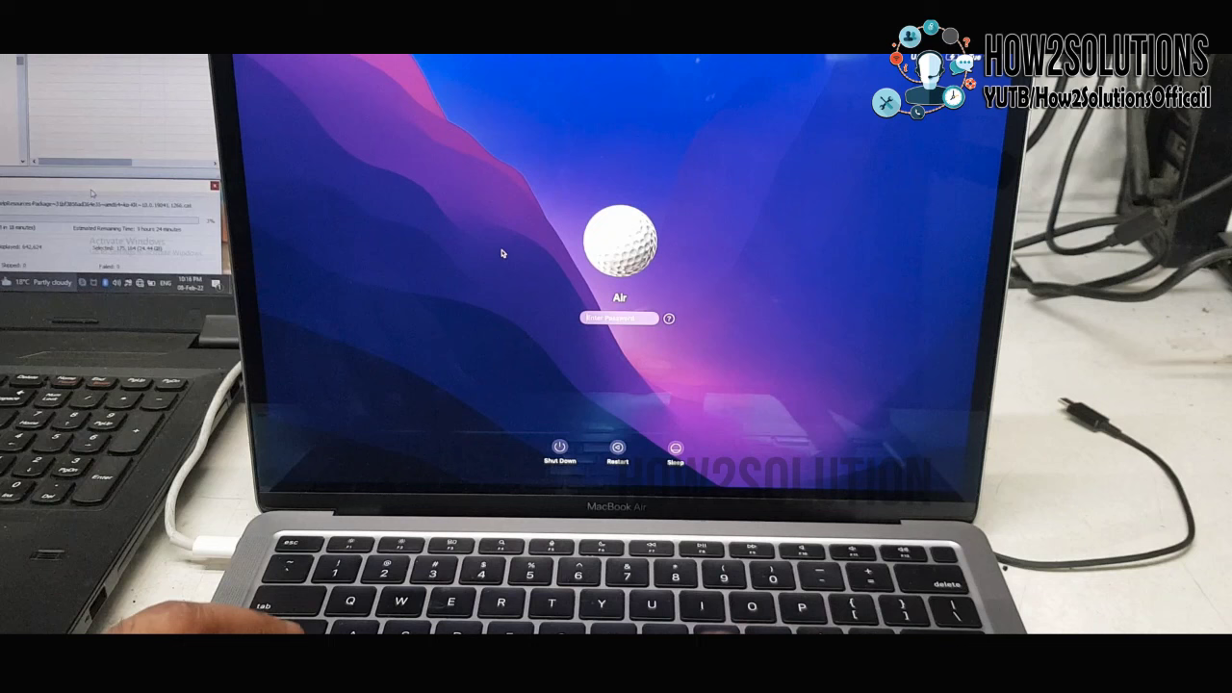
Type the Air account's password on the login screen.
{"action": "type", "text": "password"}
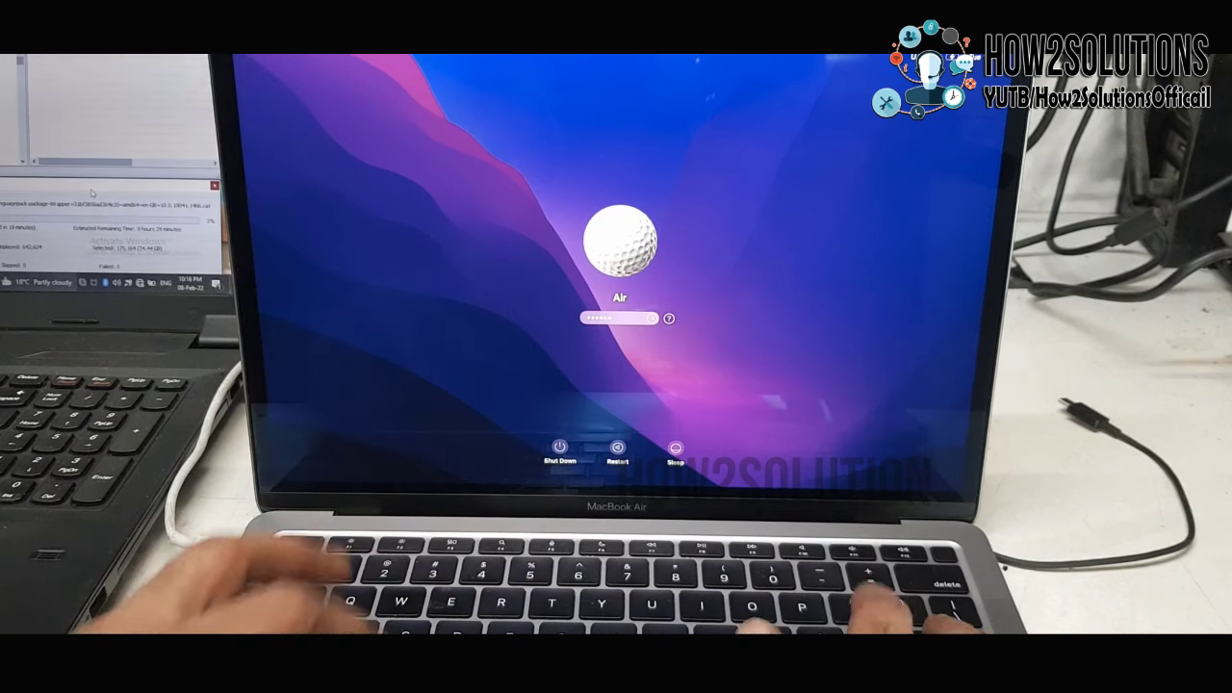